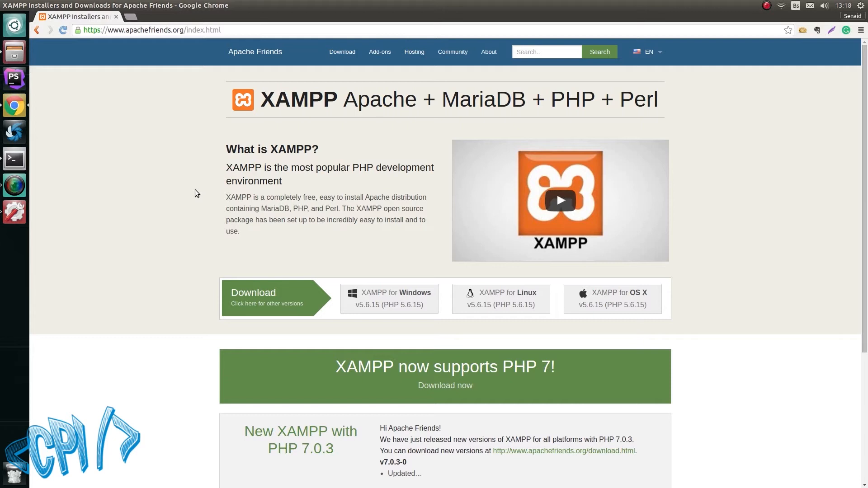
pyautogui.moveTo(151, 47)
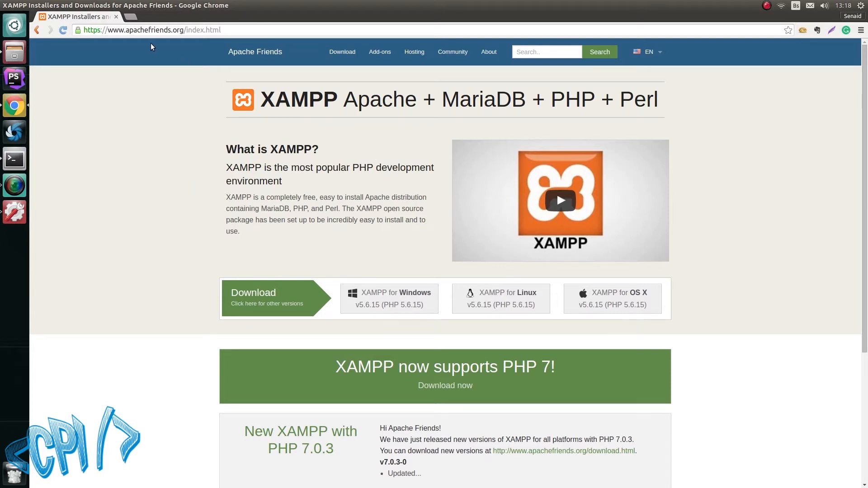
pyautogui.moveTo(344, 196)
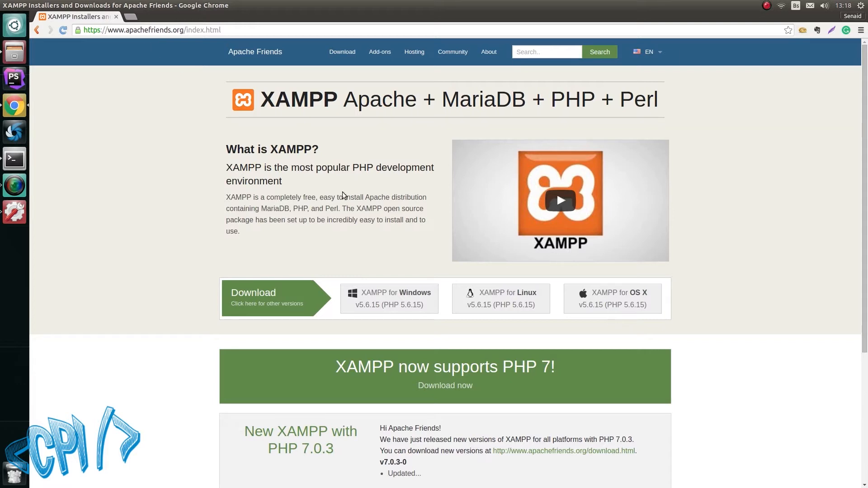
pyautogui.moveTo(341, 284)
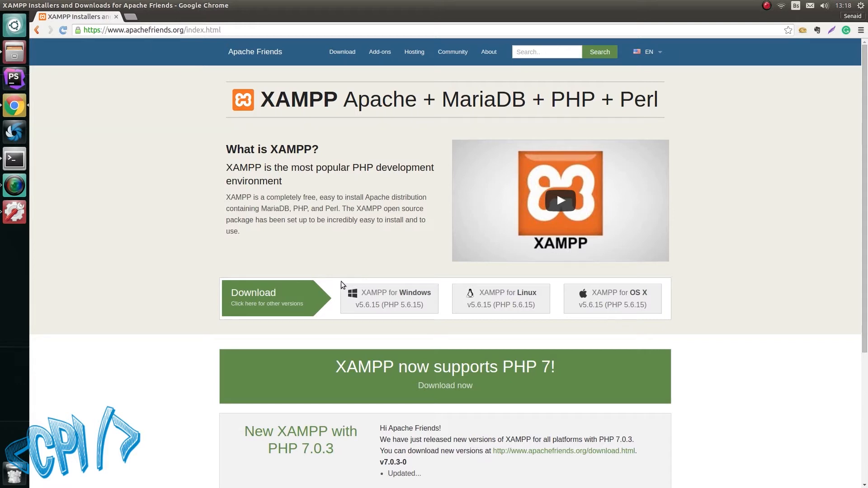
pyautogui.moveTo(387, 305)
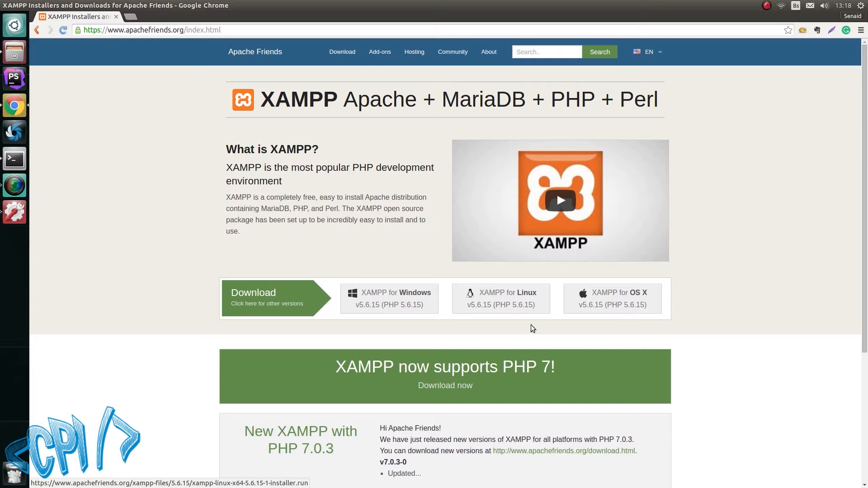
pyautogui.moveTo(657, 320)
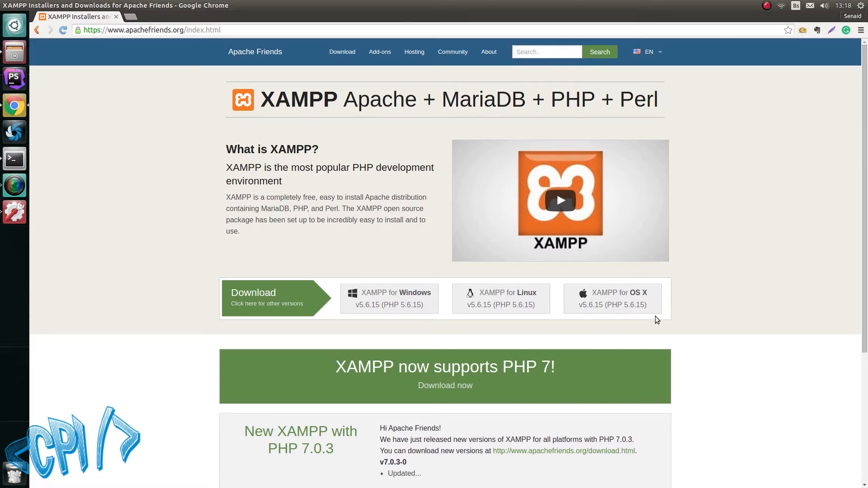
pyautogui.moveTo(632, 341)
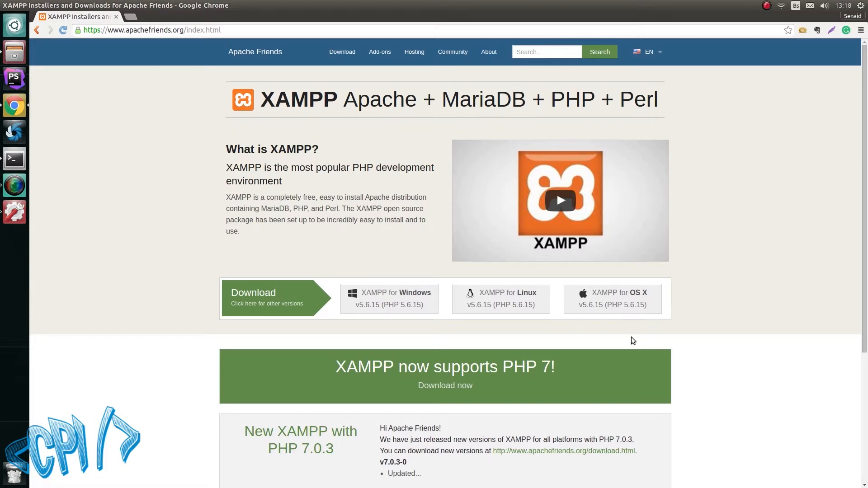
pyautogui.moveTo(508, 312)
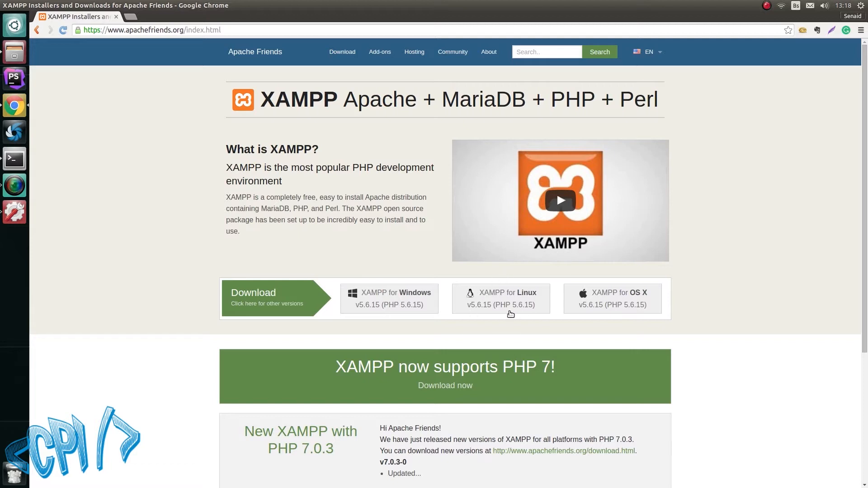
# Step: Download the XAMPP for Linux installer and save it into Downloads
pyautogui.click(508, 298)
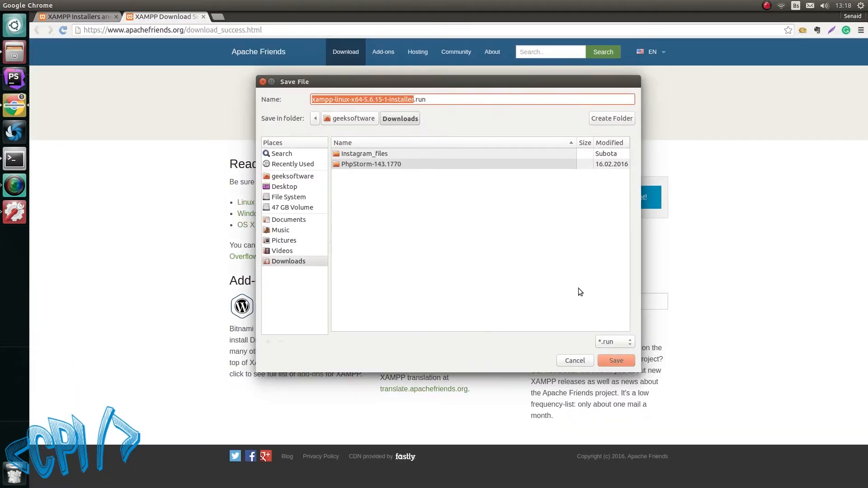
pyautogui.moveTo(623, 371)
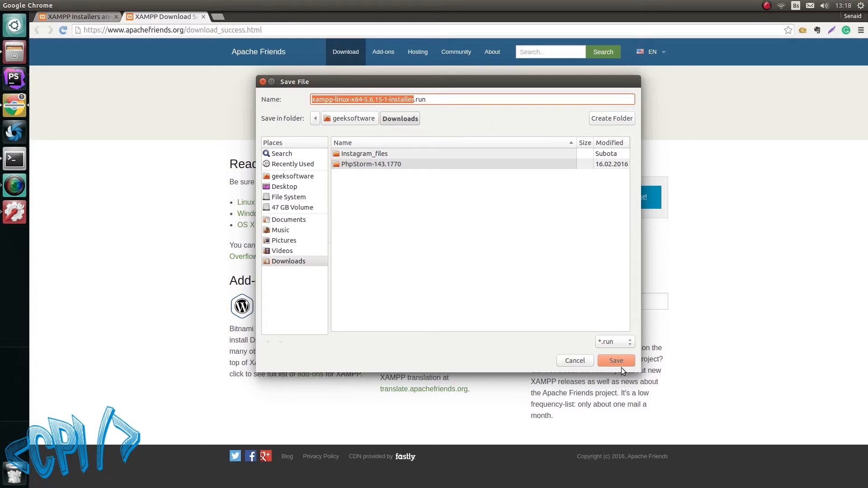
pyautogui.click(616, 360)
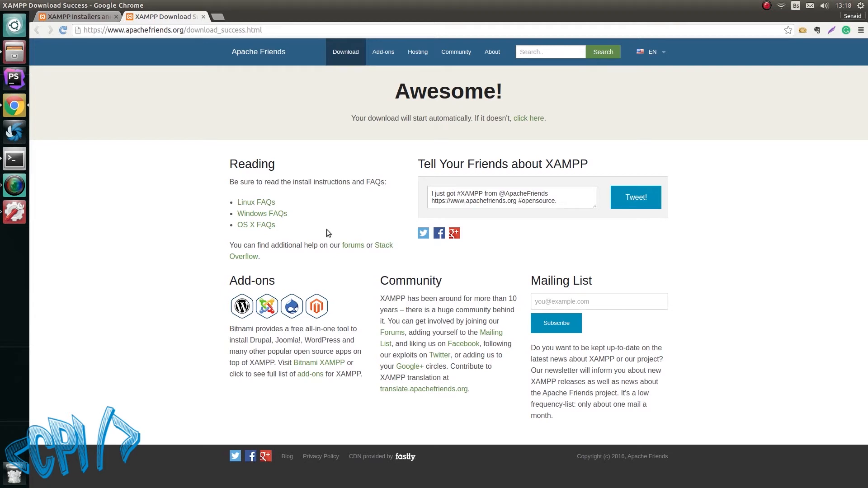
pyautogui.moveTo(293, 231)
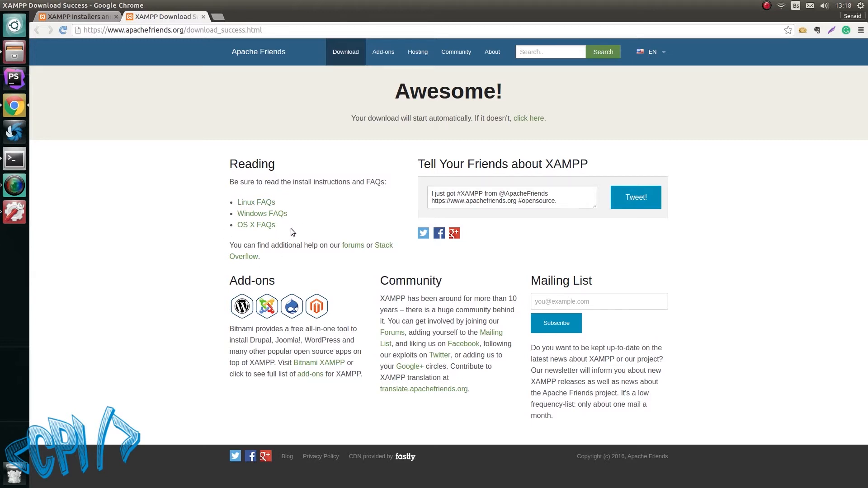
pyautogui.moveTo(309, 220)
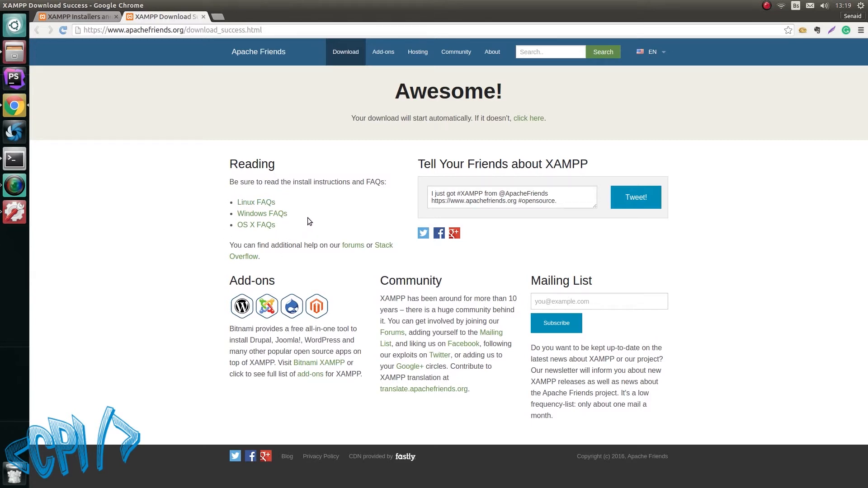
pyautogui.moveTo(265, 202)
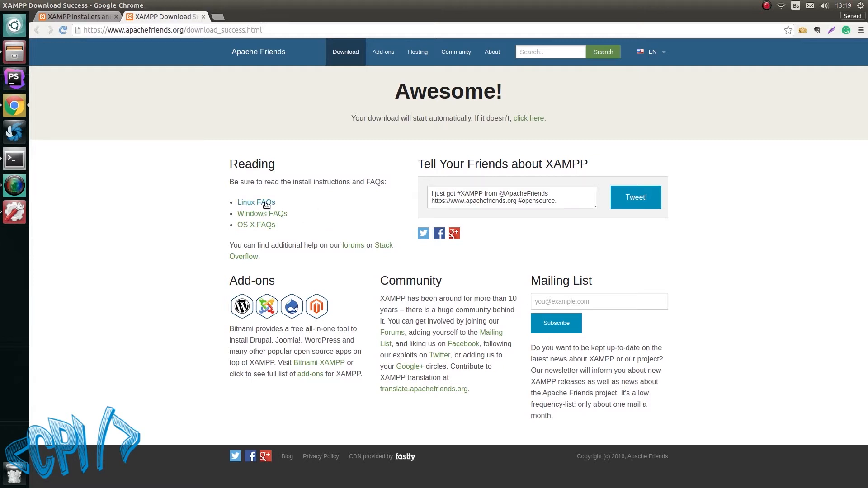
# Step: Expand the Linux FAQ answer 'How do I install XAMPP?' and select the /opt/lampp path
pyautogui.click(256, 202)
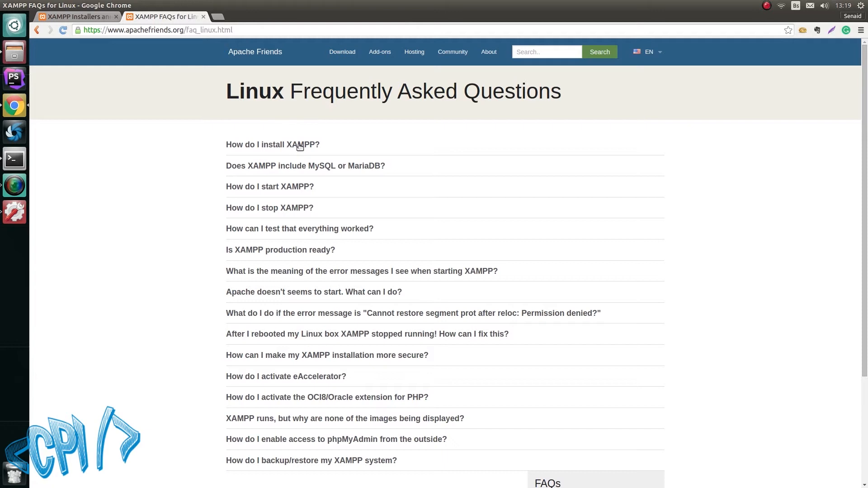
pyautogui.click(272, 145)
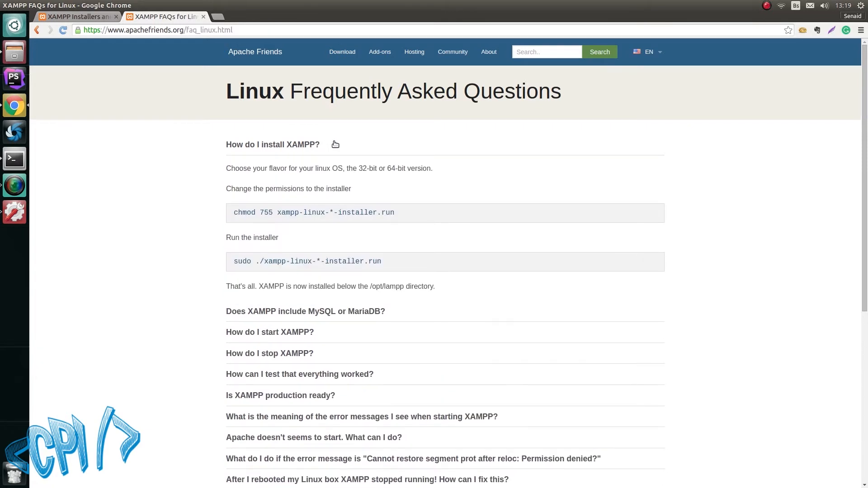
pyautogui.moveTo(300, 262)
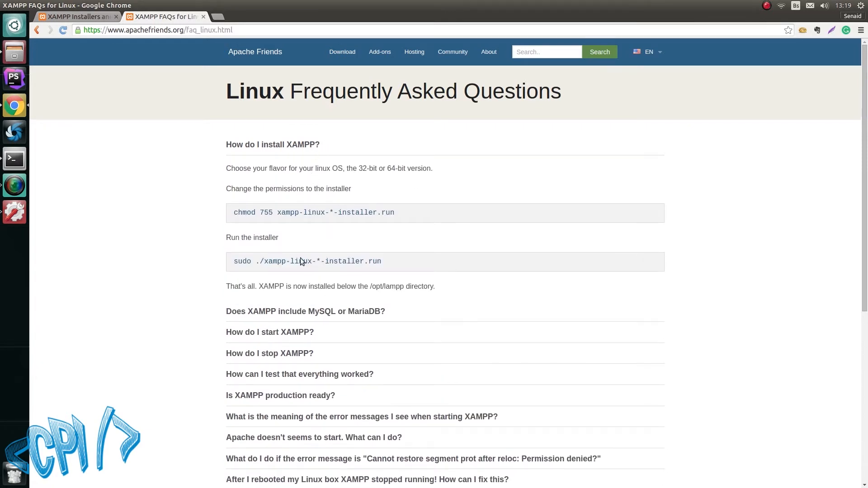
pyautogui.moveTo(368, 222)
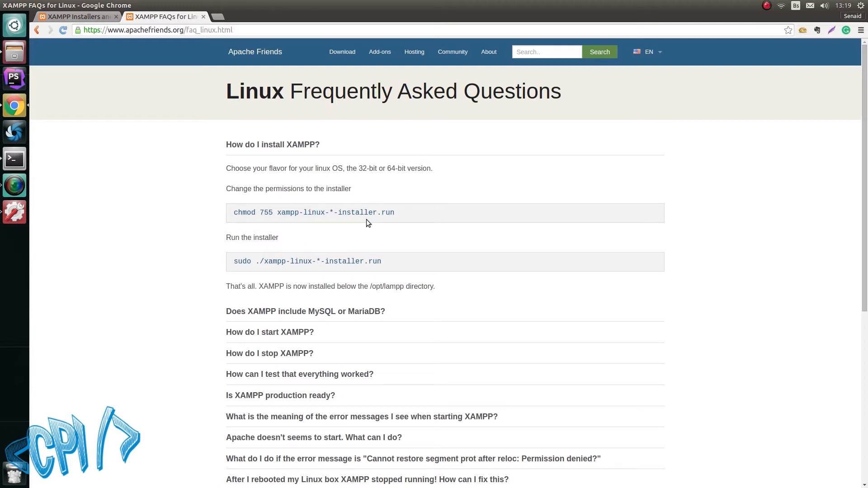
pyautogui.moveTo(373, 291)
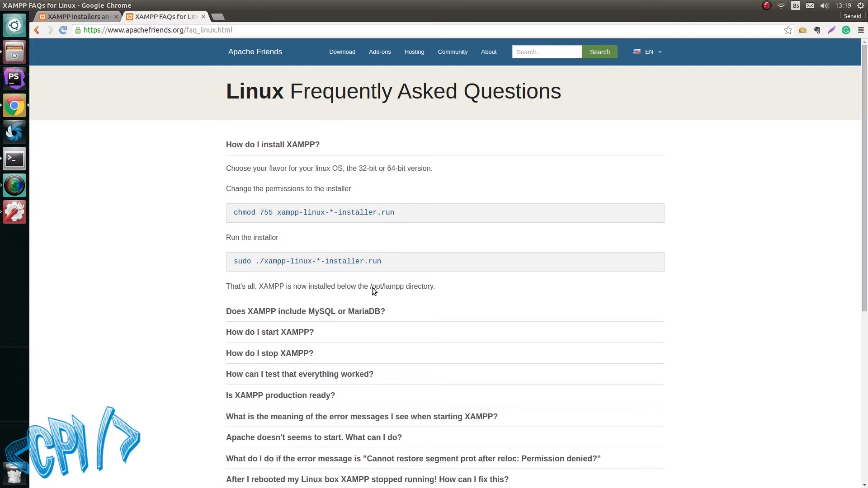
pyautogui.doubleClick(387, 285)
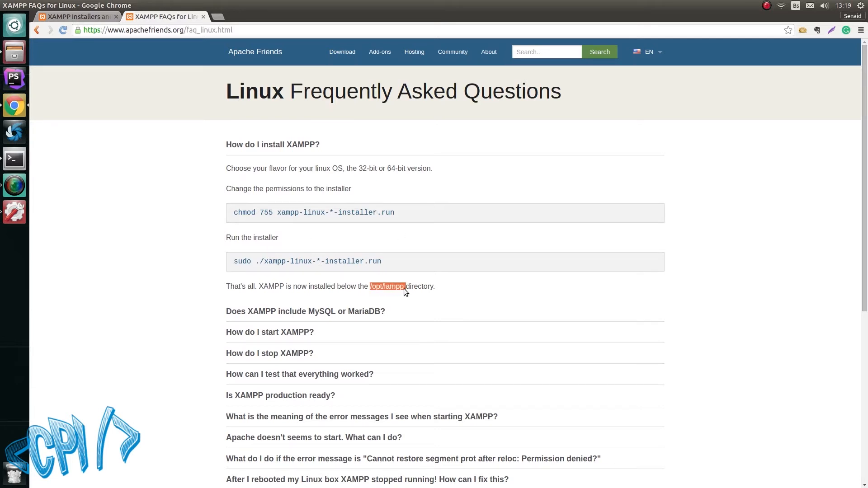
pyautogui.moveTo(389, 291)
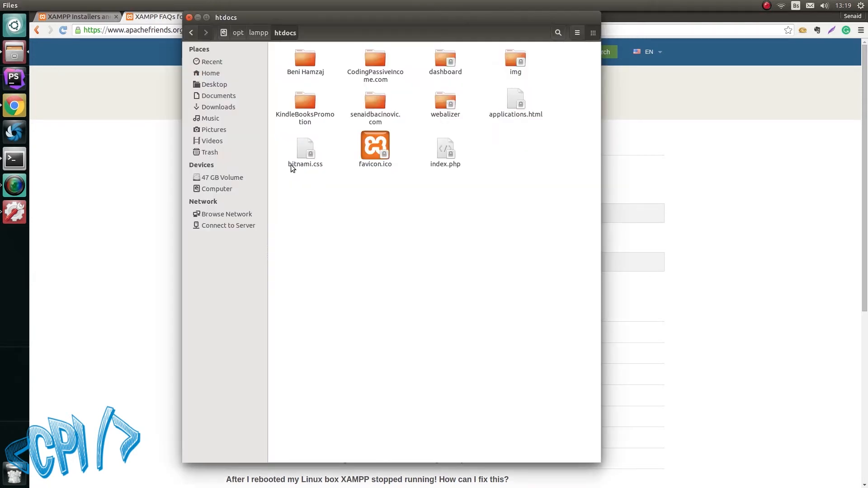
# Step: Browse from the file system root into /opt/lampp and its htdocs folder
pyautogui.click(216, 188)
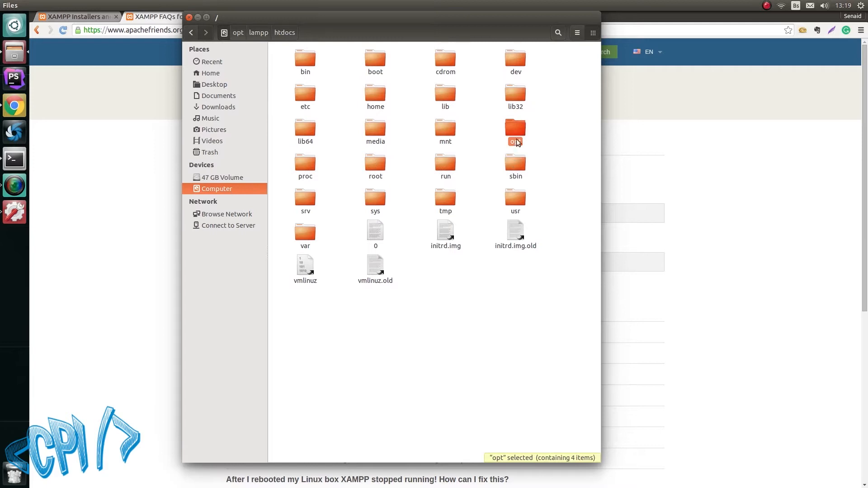
pyautogui.click(258, 33)
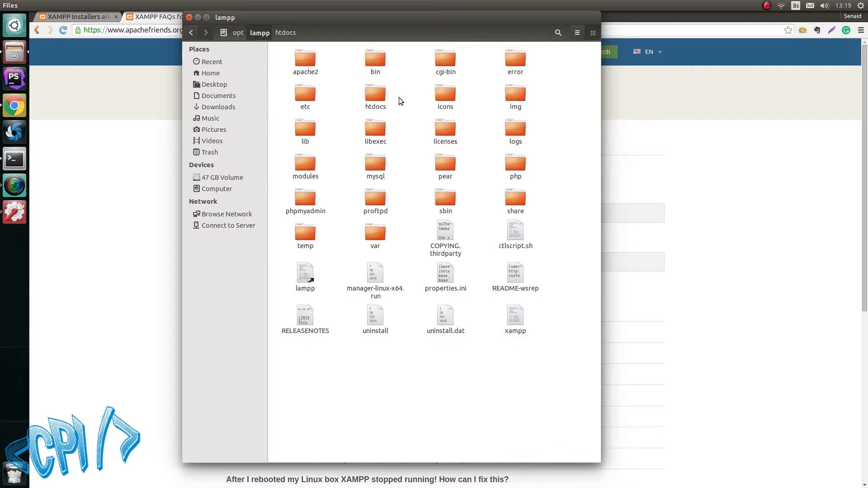
pyautogui.doubleClick(375, 92)
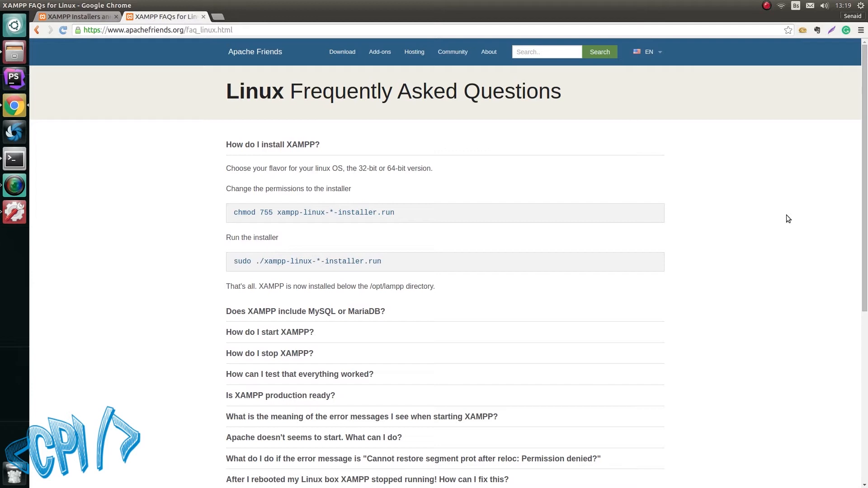
pyautogui.moveTo(677, 169)
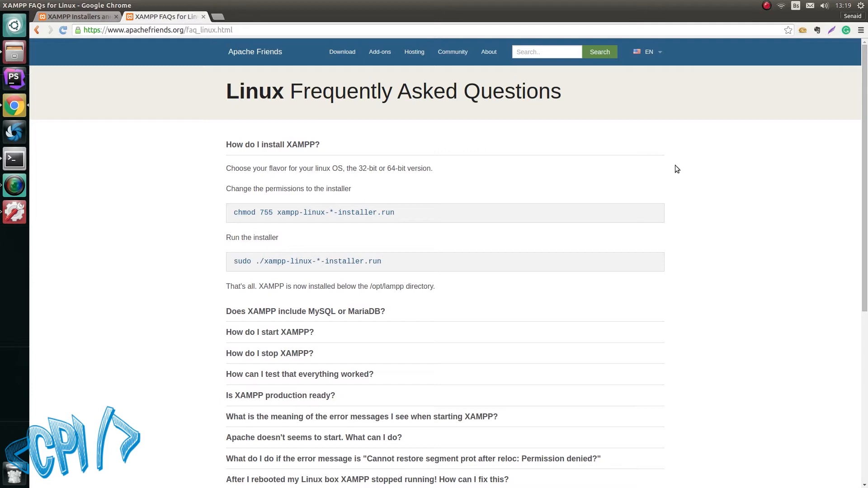
# Step: Search 'sublime text' in a new tab and reach the Sublime Text 3 download page
pyautogui.click(222, 17)
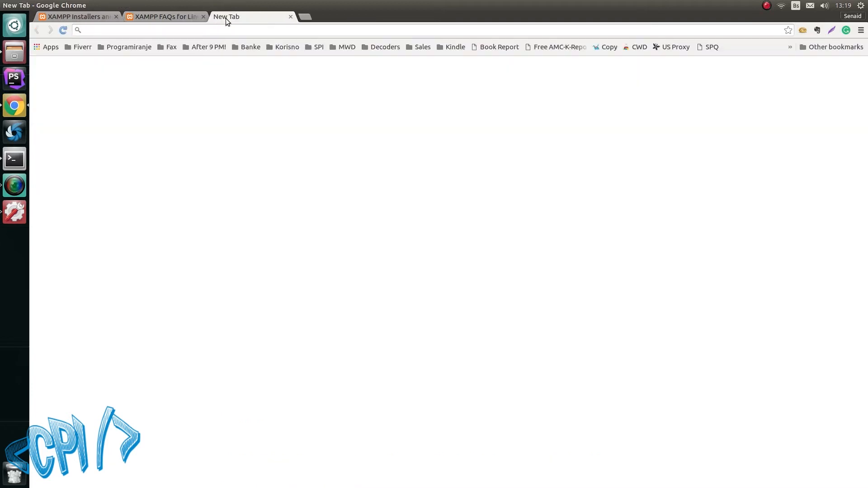
pyautogui.write('sublime text')
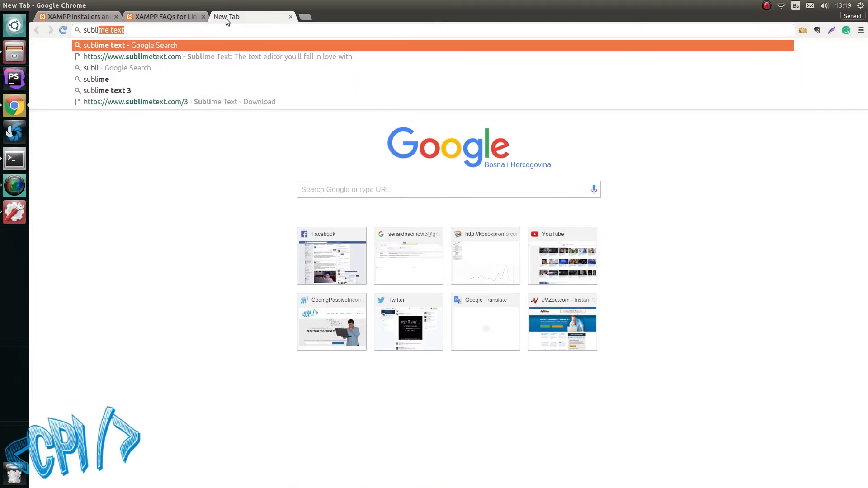
pyautogui.click(132, 56)
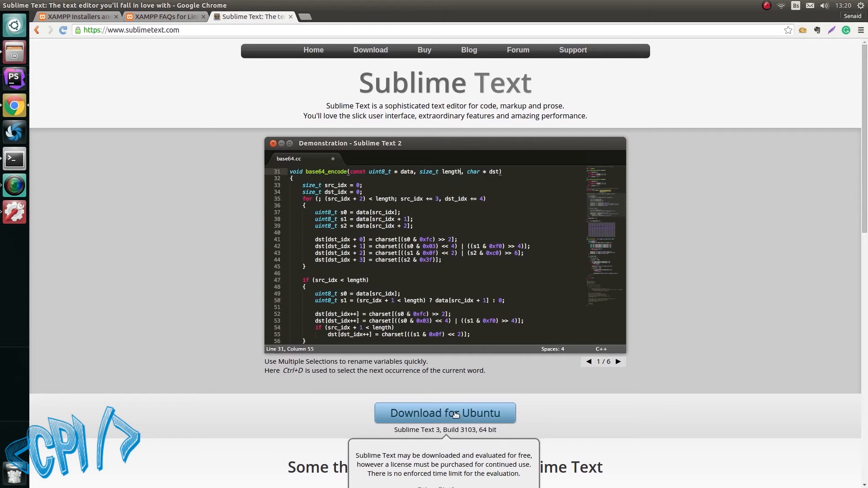
pyautogui.moveTo(371, 54)
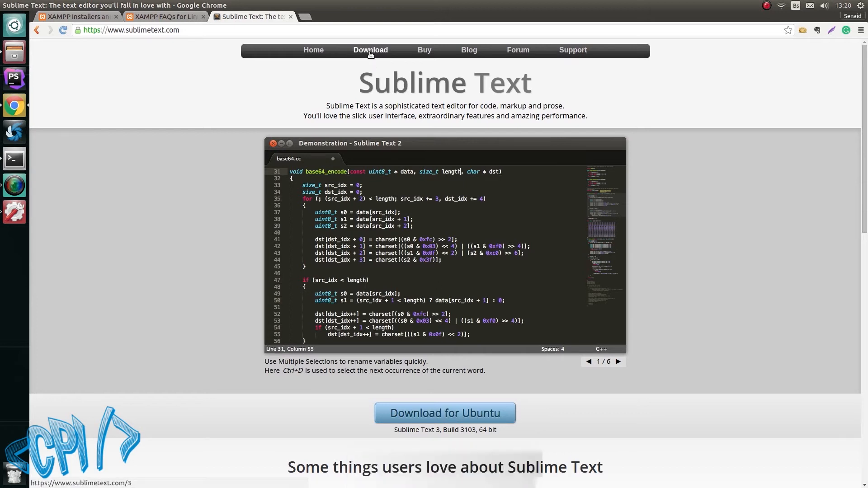
pyautogui.click(371, 50)
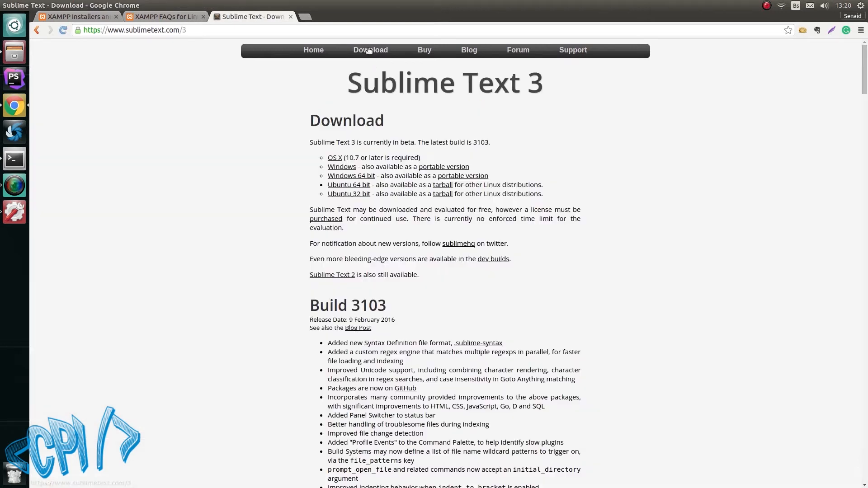
pyautogui.moveTo(328, 157); pyautogui.dragTo(416, 193)
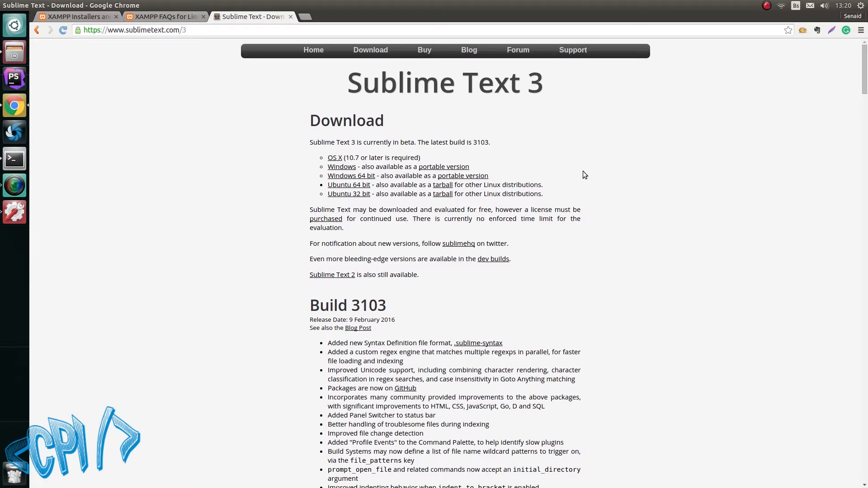
pyautogui.moveTo(577, 166)
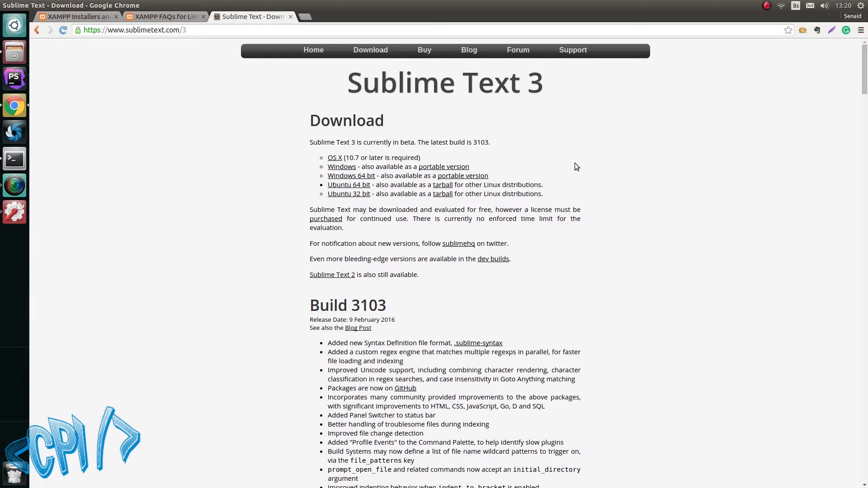
pyautogui.moveTo(557, 161)
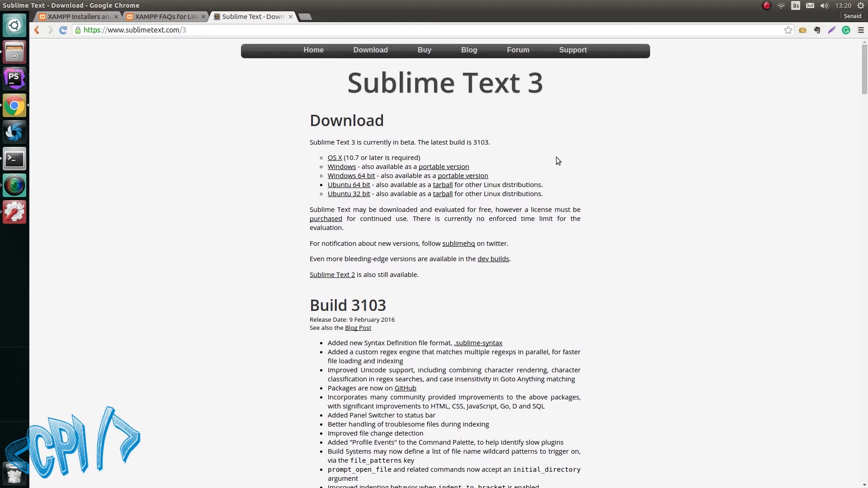
pyautogui.moveTo(304, 24)
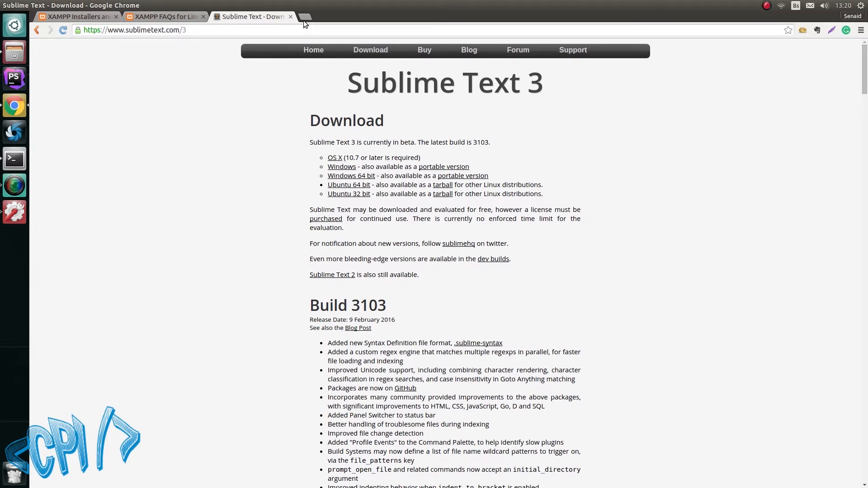
# Step: Go to jetbrains.com/php in a new tab and pick the PhpStorm suggestion
pyautogui.click(304, 18)
pyautogui.write('jetbrains.com')
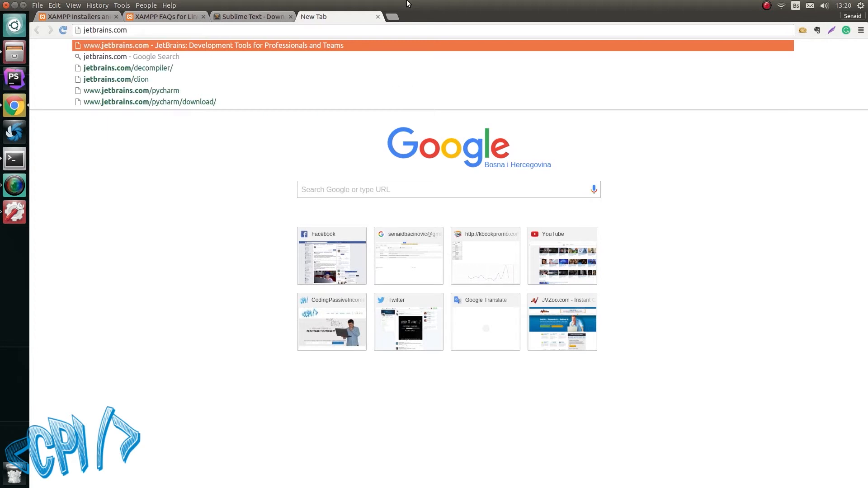
pyautogui.write('/php')
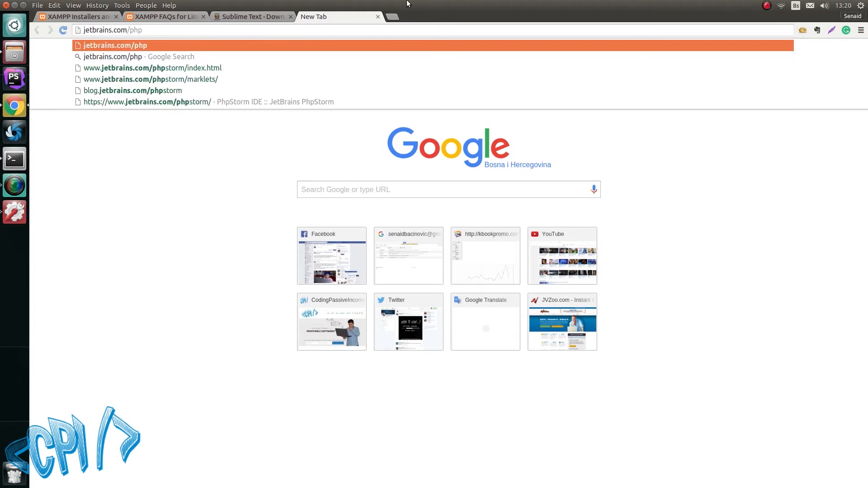
pyautogui.click(154, 67)
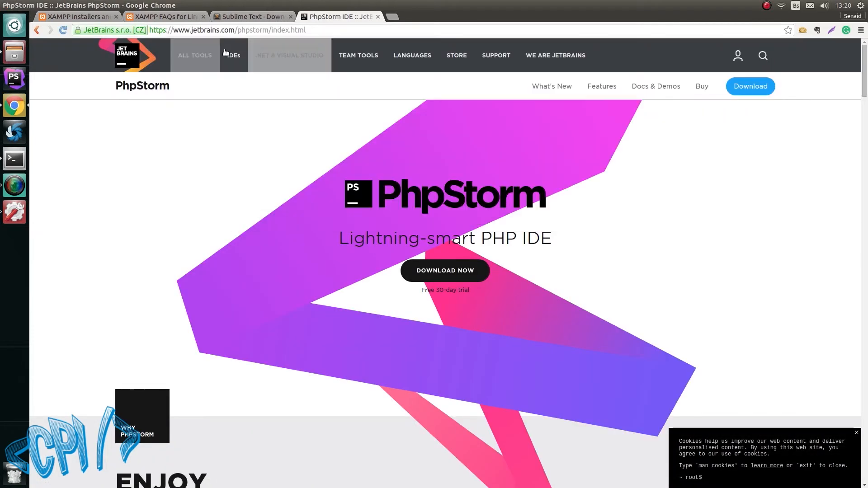
pyautogui.moveTo(377, 189)
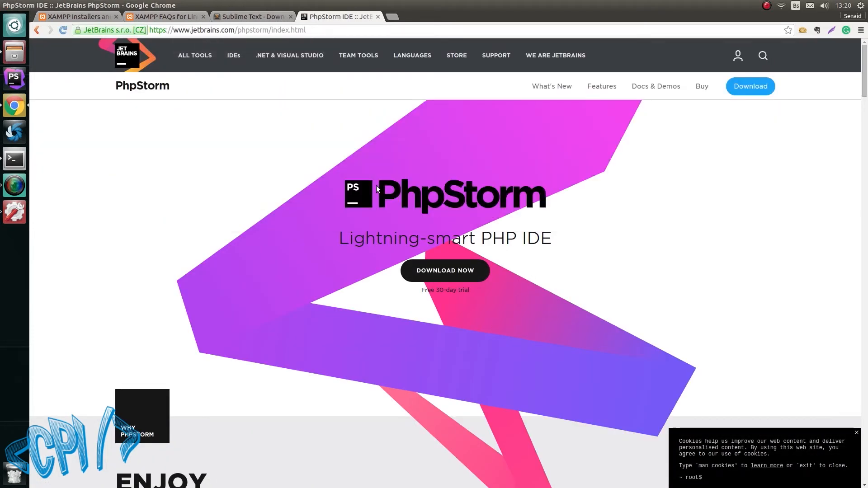
pyautogui.moveTo(323, 252)
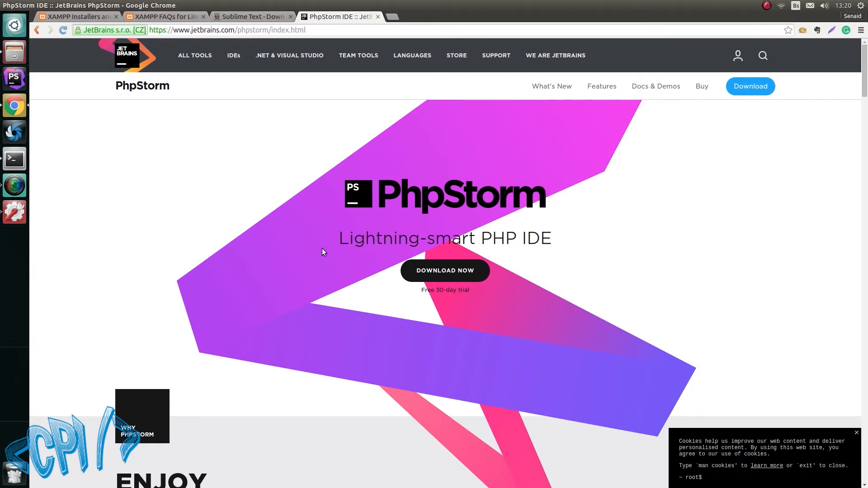
pyautogui.moveTo(598, 253)
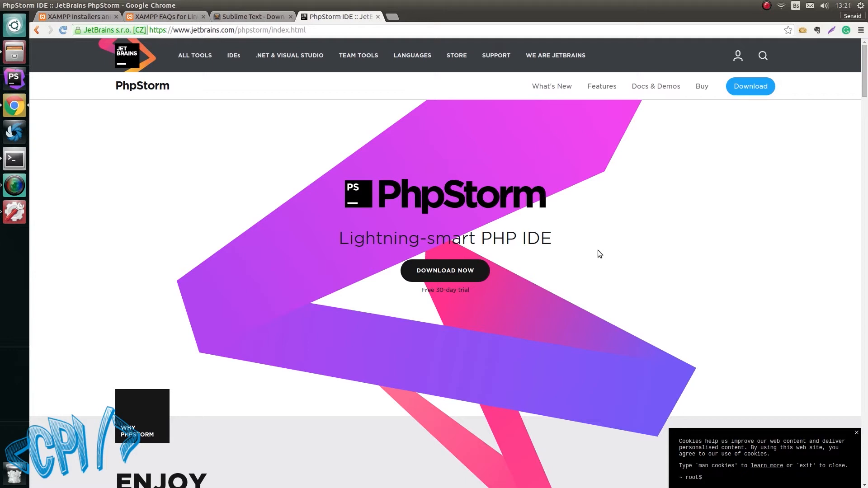
pyautogui.moveTo(356, 172)
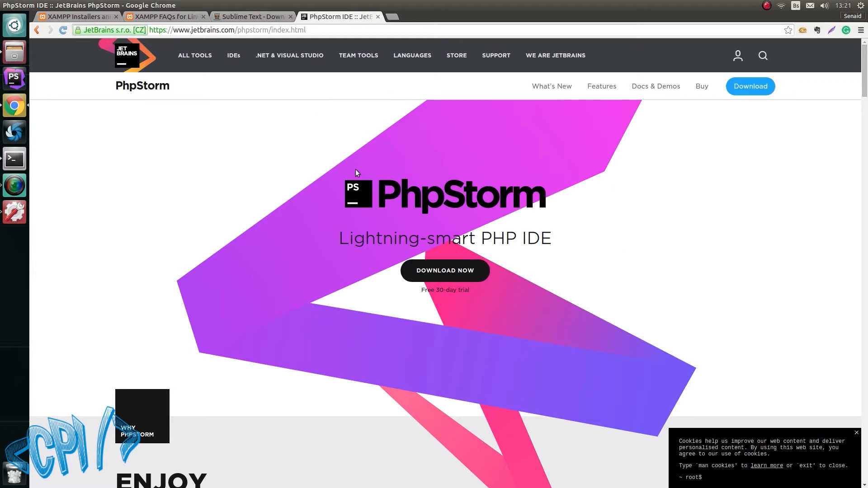
pyautogui.moveTo(428, 176)
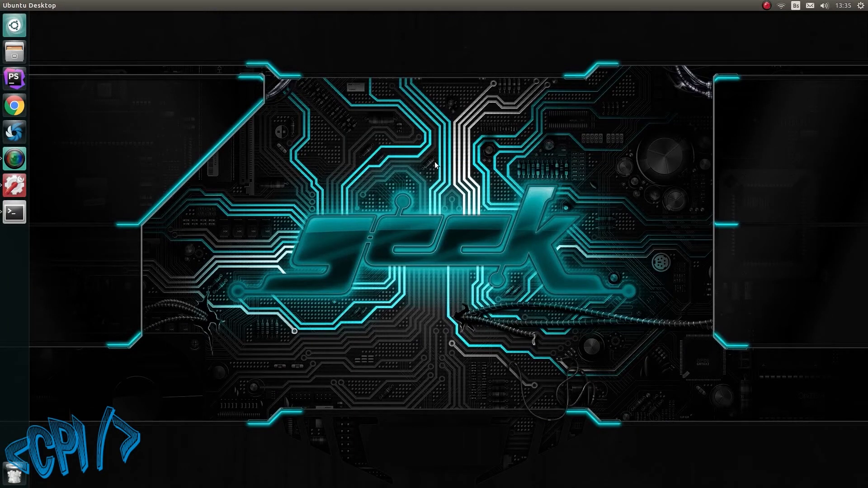
pyautogui.moveTo(400, 151)
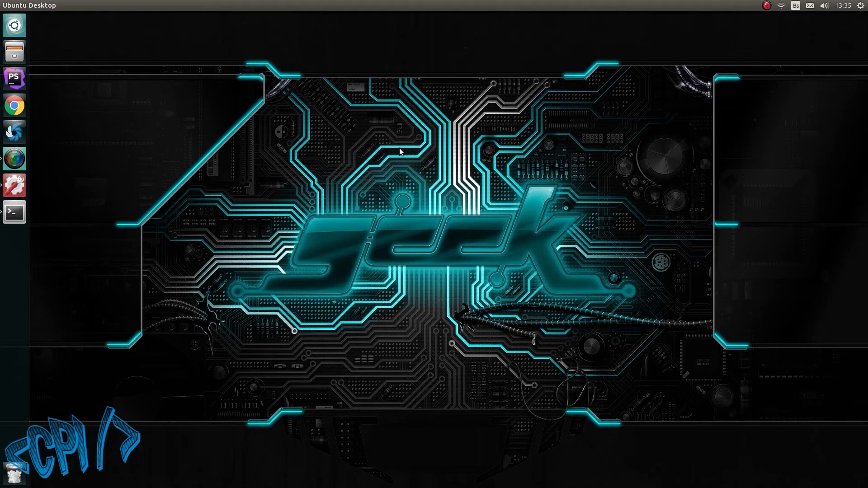
pyautogui.moveTo(275, 175)
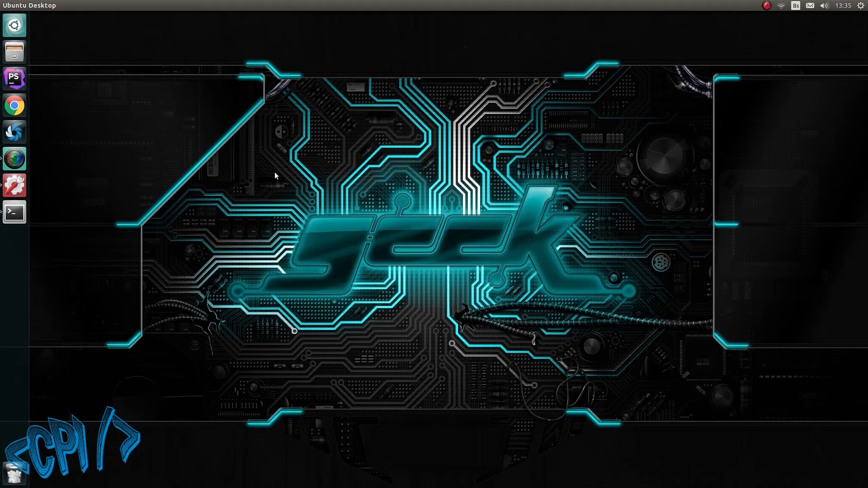
pyautogui.moveTo(191, 127)
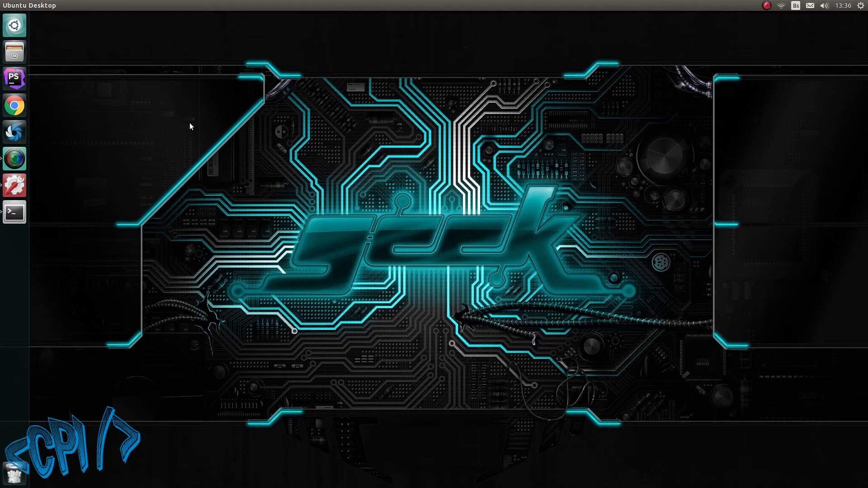
pyautogui.moveTo(155, 71)
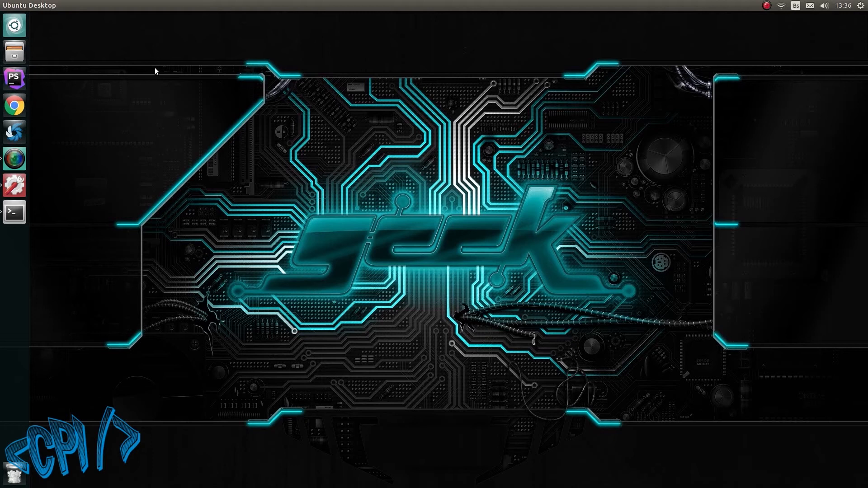
# Step: Search the Dash for Terminal and launch it
pyautogui.write('temi')
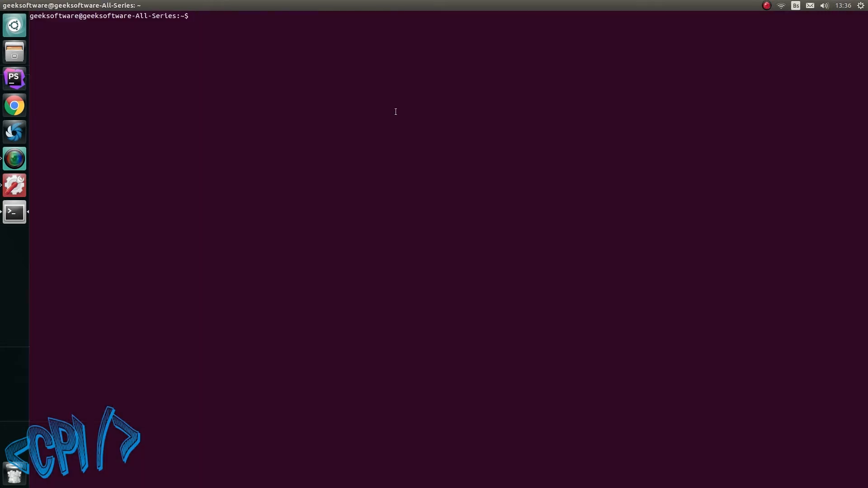
# Step: Run cd /opt/lampp/ then sudo ./xampp startapache, which reports Apache already running
pyautogui.write('cd o')
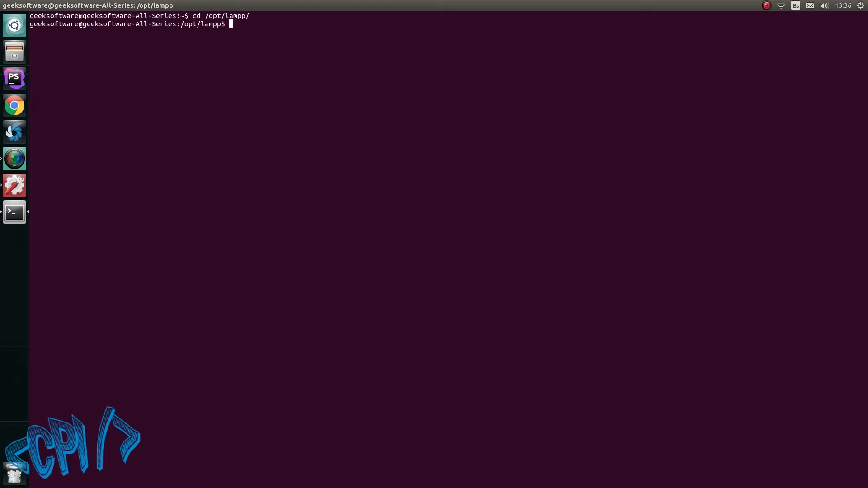
pyautogui.write('sudo')
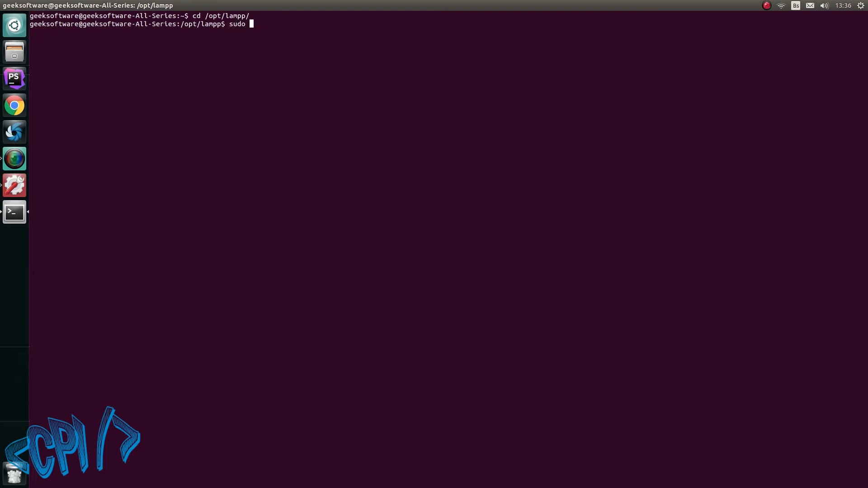
pyautogui.write('./xampp')
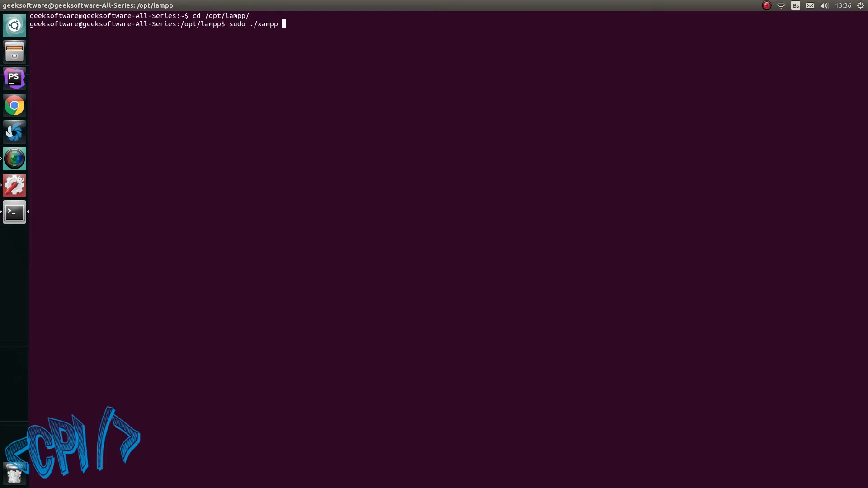
pyautogui.write('startapache')
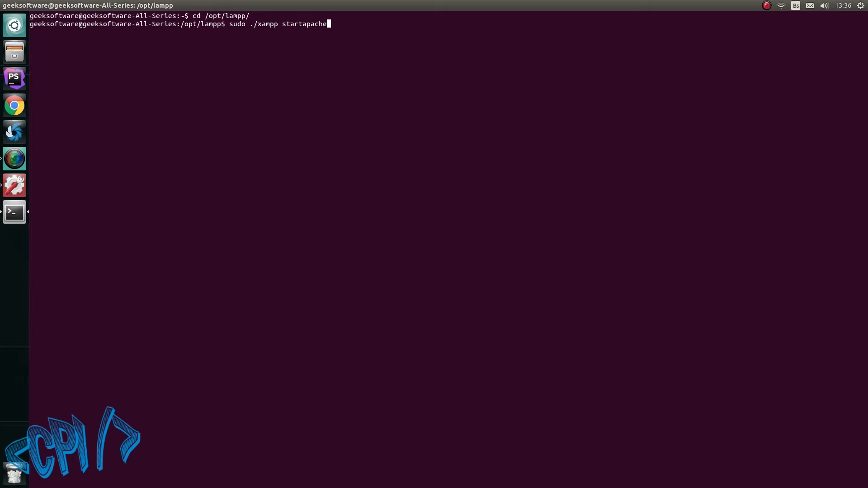
pyautogui.press('Return')
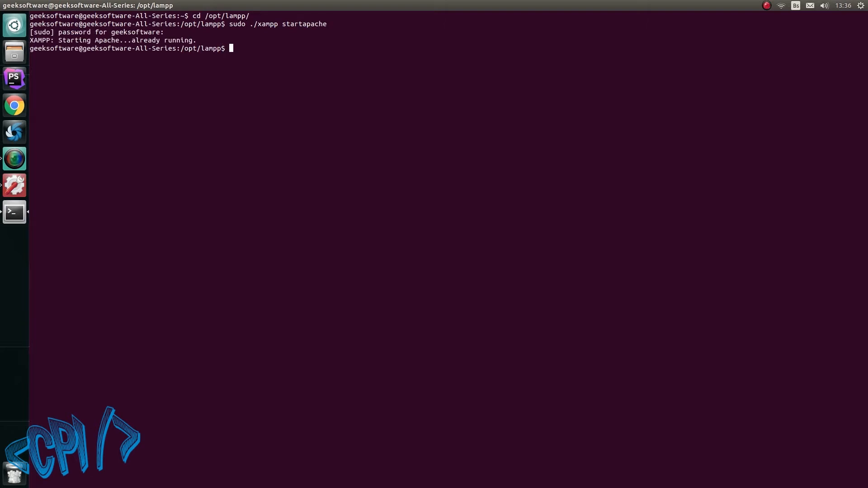
pyautogui.write('sudo ./xampp startapach')
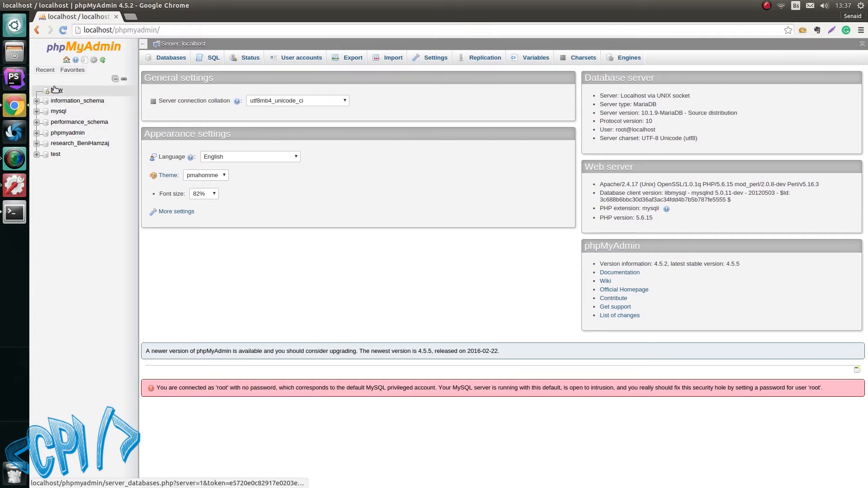
# Step: Create a new database named membershipSystem from the Databases overview
pyautogui.click(170, 58)
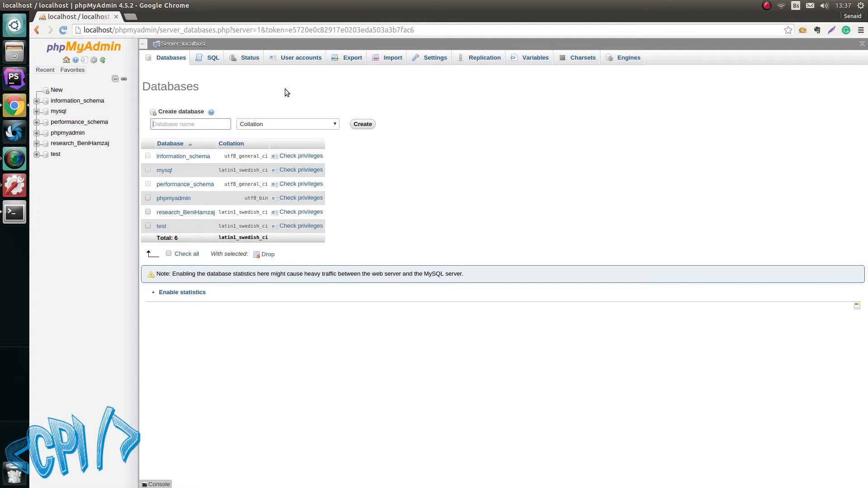
pyautogui.write('membershipSystem')
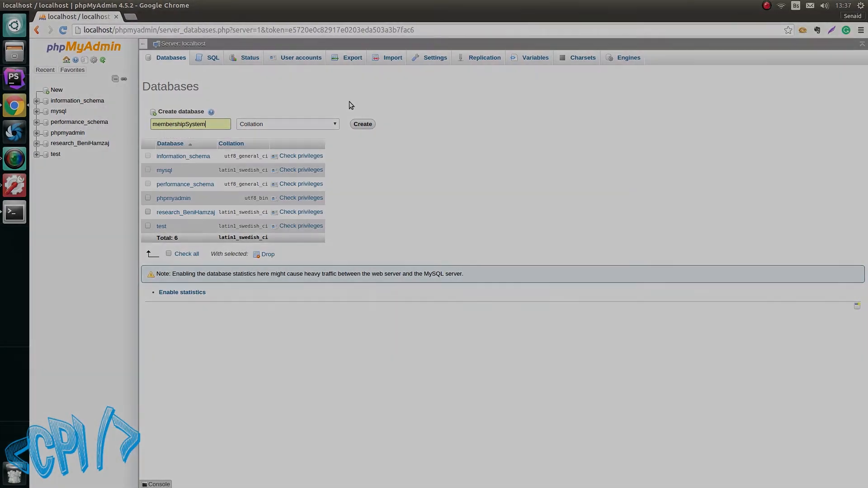
pyautogui.click(361, 124)
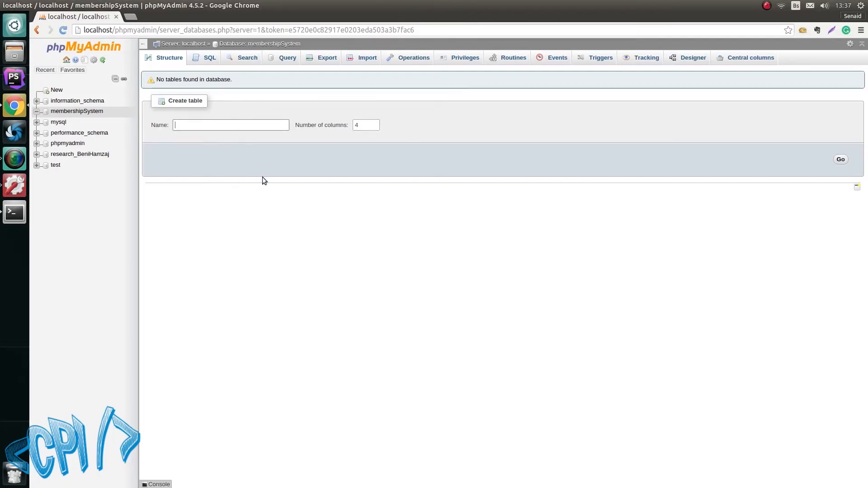
# Step: Name the table users with six columns and make id an INT(11) auto-increment primary key
pyautogui.write('users')
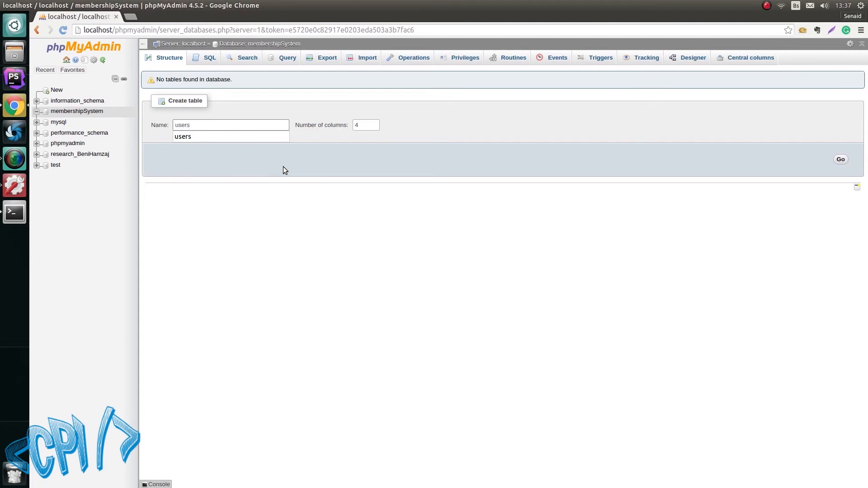
pyautogui.click(374, 129)
pyautogui.write('6')
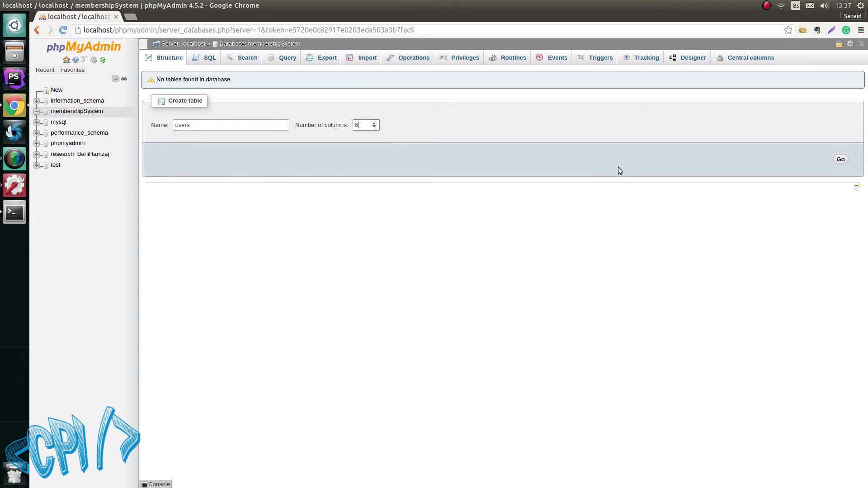
pyautogui.click(840, 159)
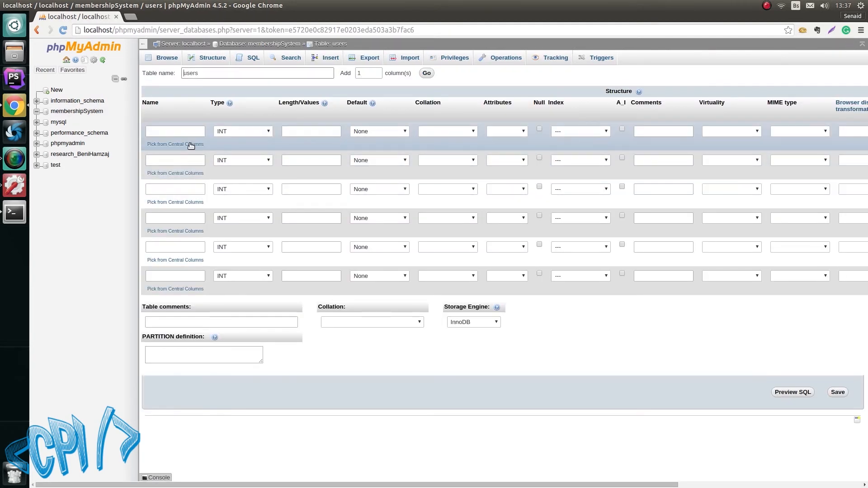
pyautogui.write('id')
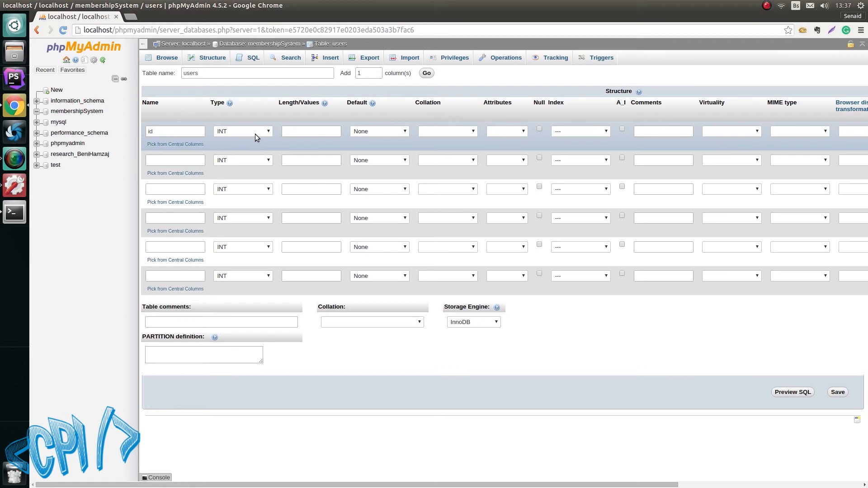
pyautogui.write('11')
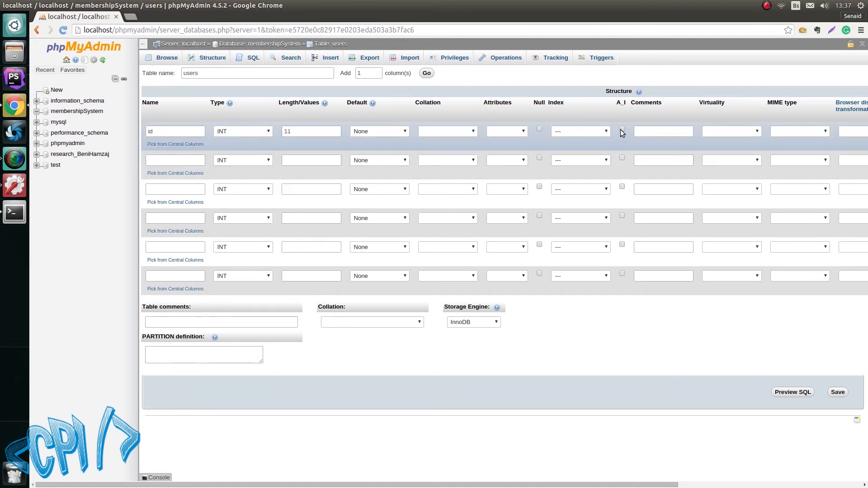
pyautogui.click(622, 128)
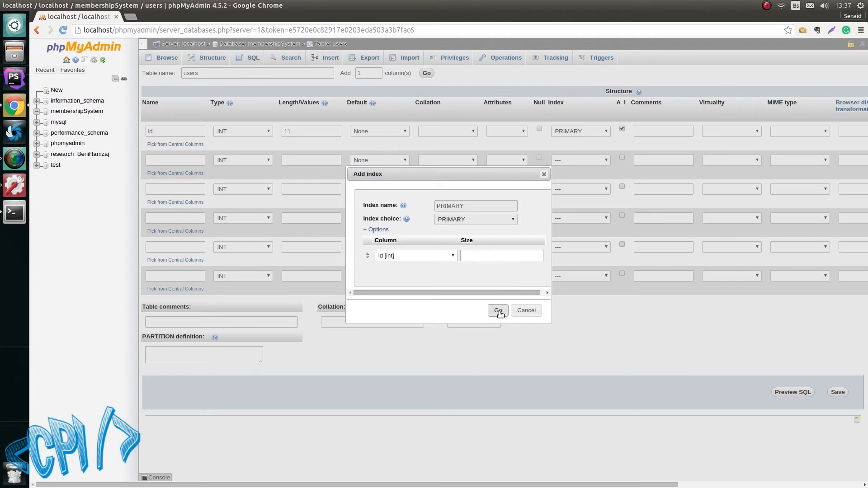
pyautogui.click(497, 310)
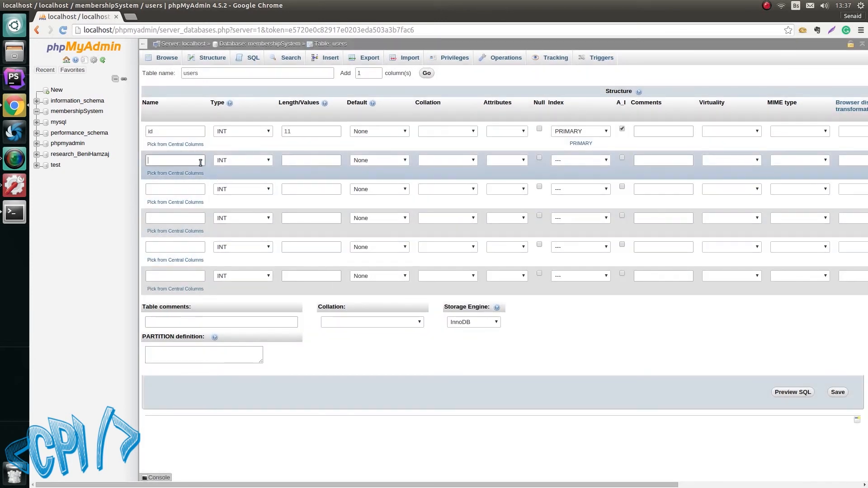
# Step: Add firstName, lastName and email columns as VARCHAR(50)
pyautogui.write('firstName')
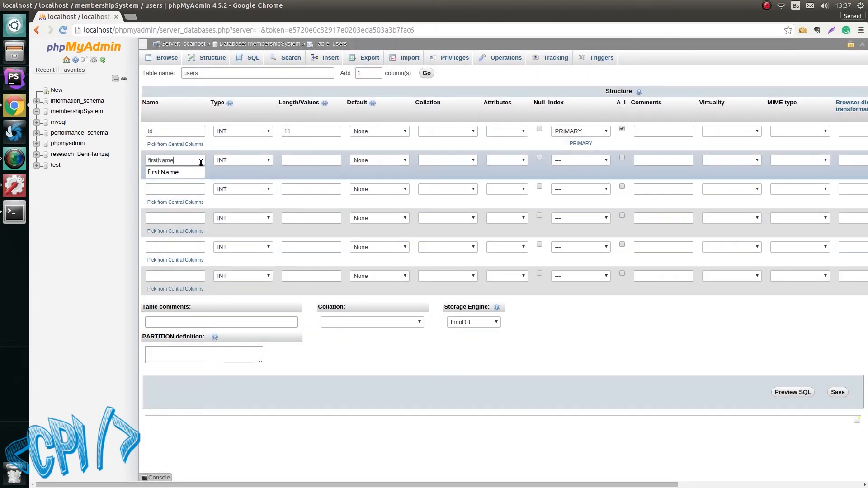
pyautogui.click(243, 160)
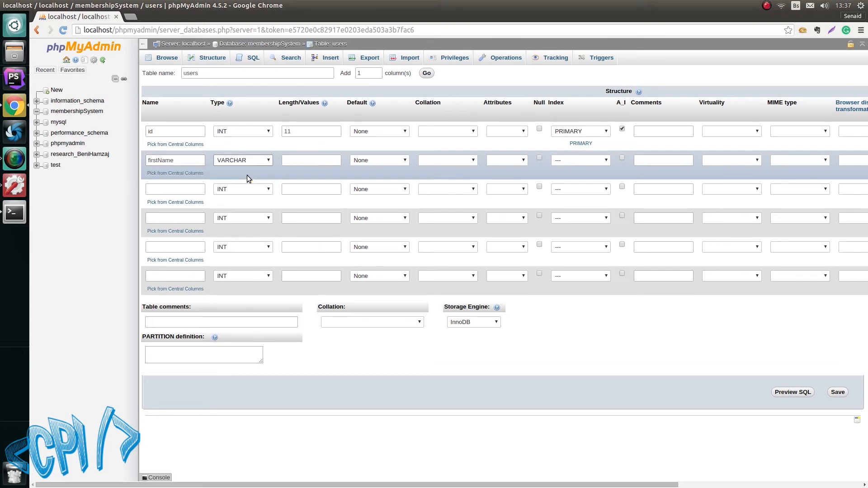
pyautogui.click(311, 160)
pyautogui.write('50')
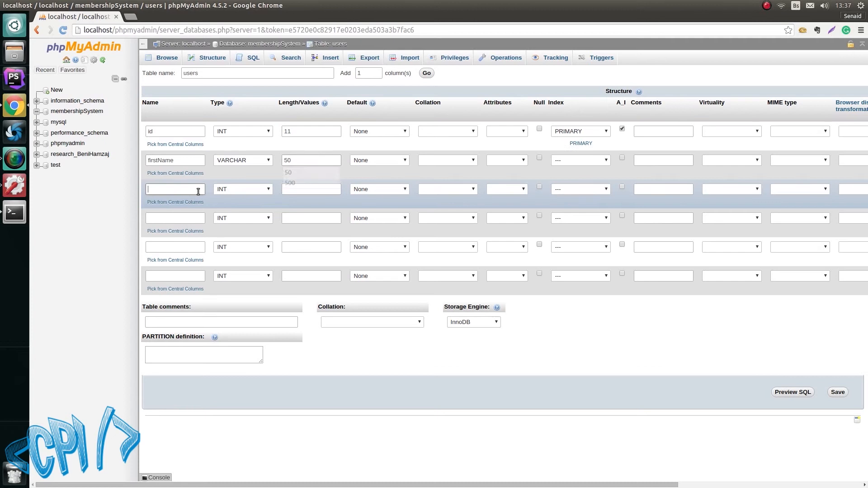
pyautogui.write('lastnam')
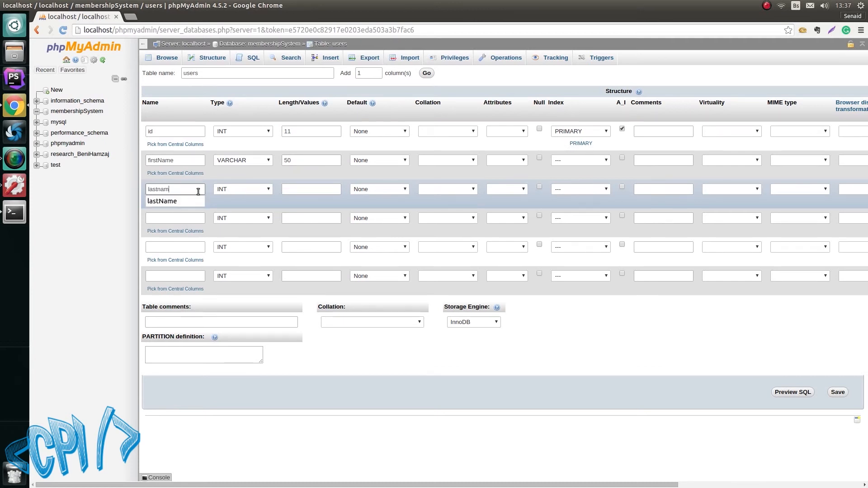
pyautogui.click(162, 200)
pyautogui.write('50')
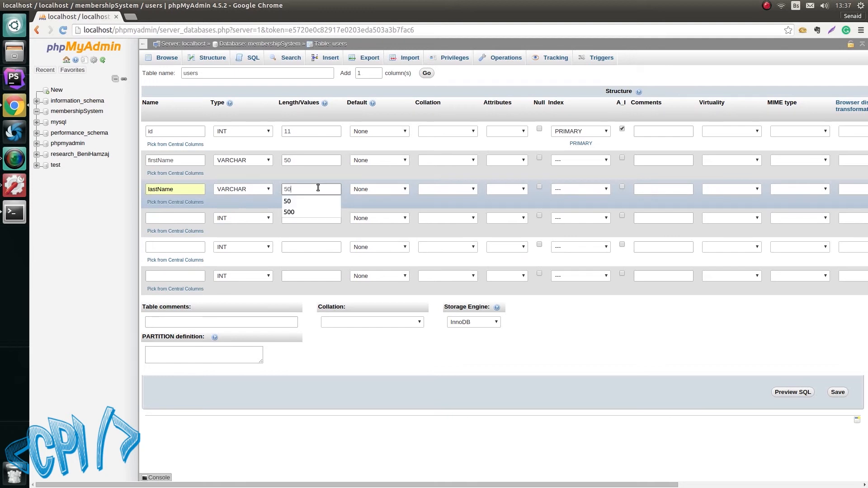
pyautogui.click(175, 218)
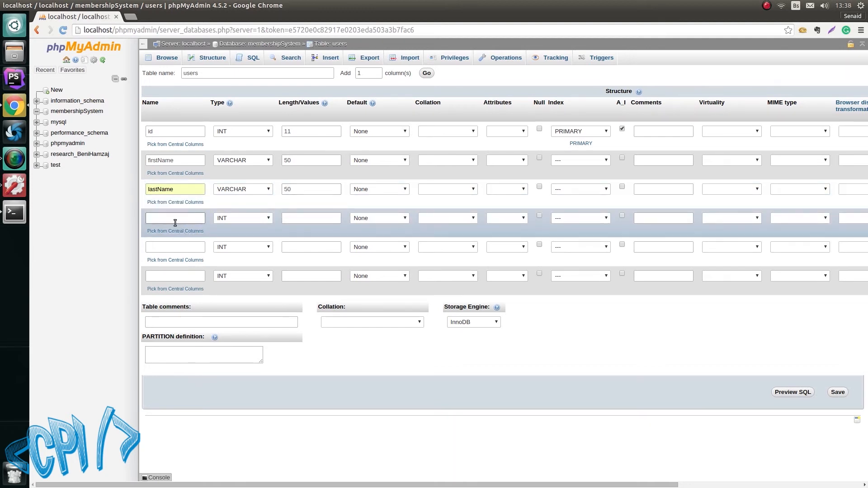
pyautogui.write('ema')
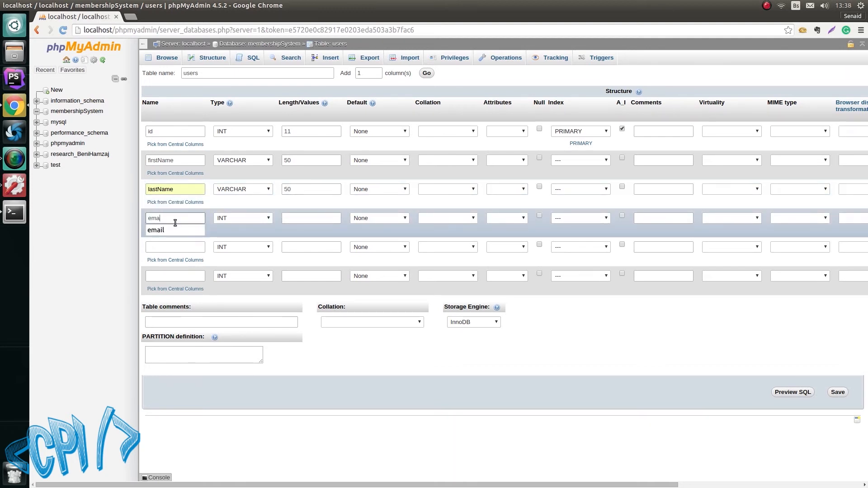
pyautogui.click(242, 218)
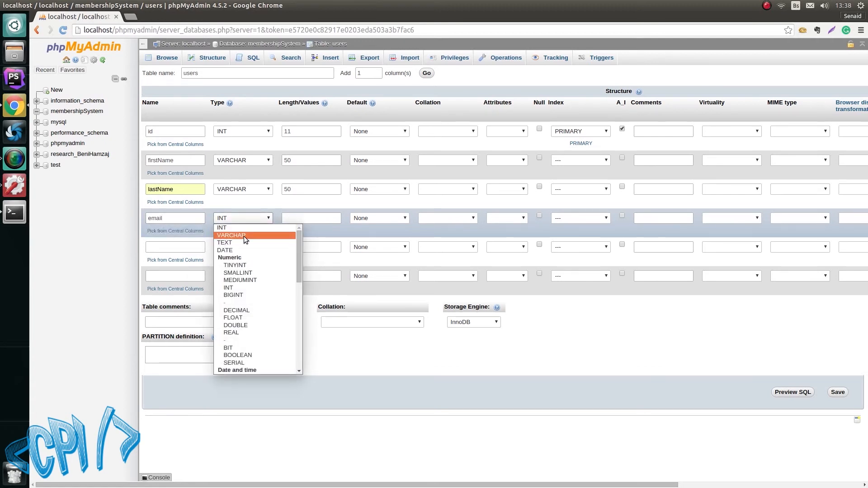
pyautogui.click(231, 235)
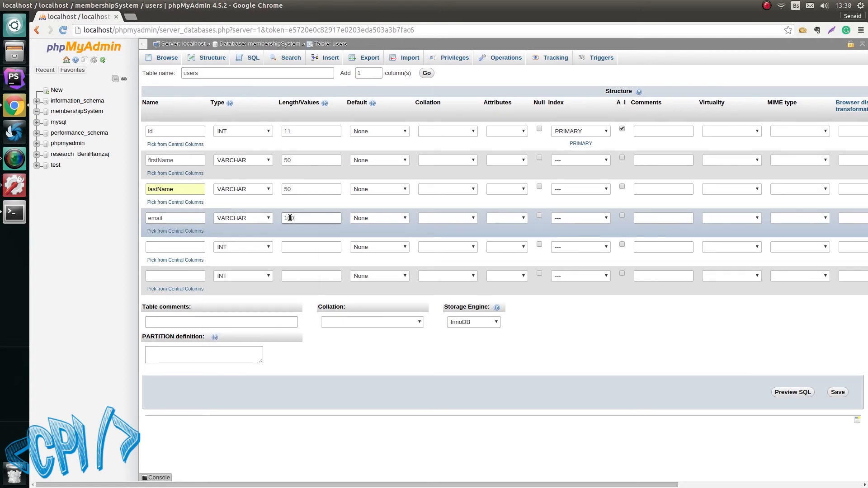
pyautogui.write('100')
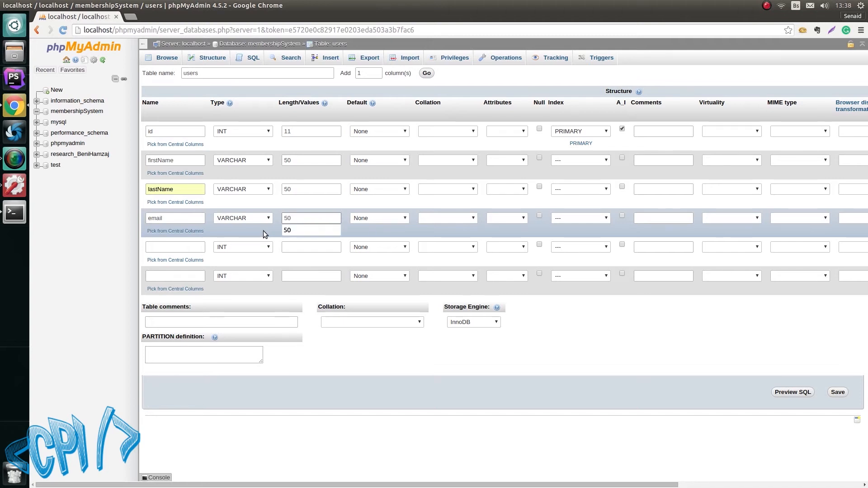
# Step: Add password as VARCHAR(100) and token as VARCHAR(10)
pyautogui.click(175, 246)
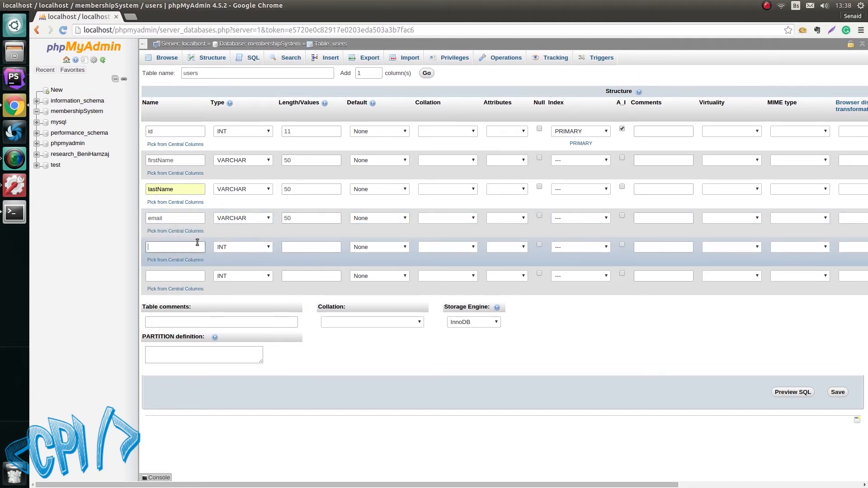
pyautogui.write('passw')
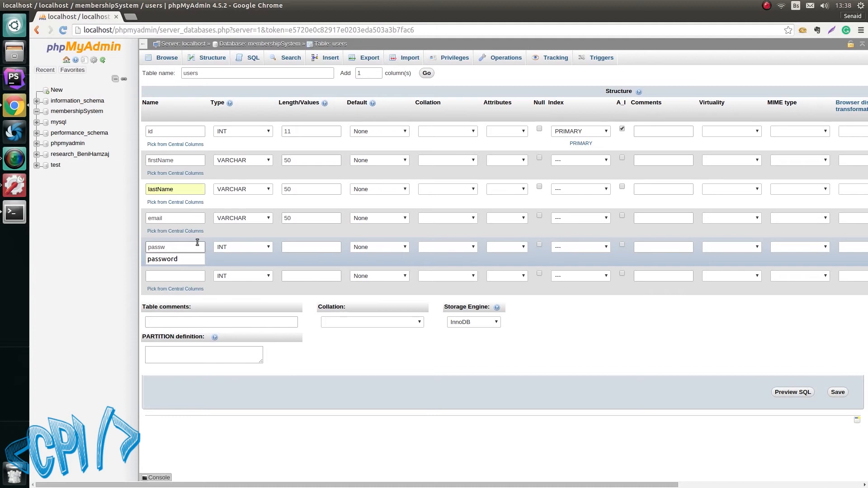
pyautogui.click(243, 246)
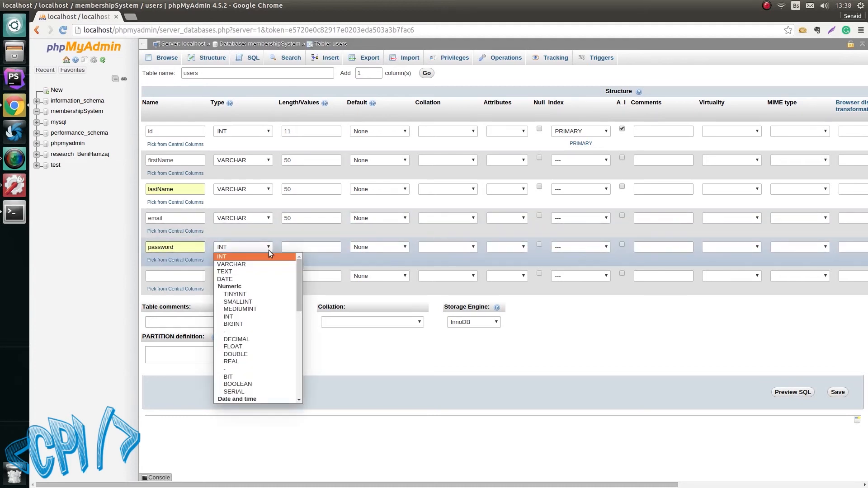
pyautogui.click(231, 264)
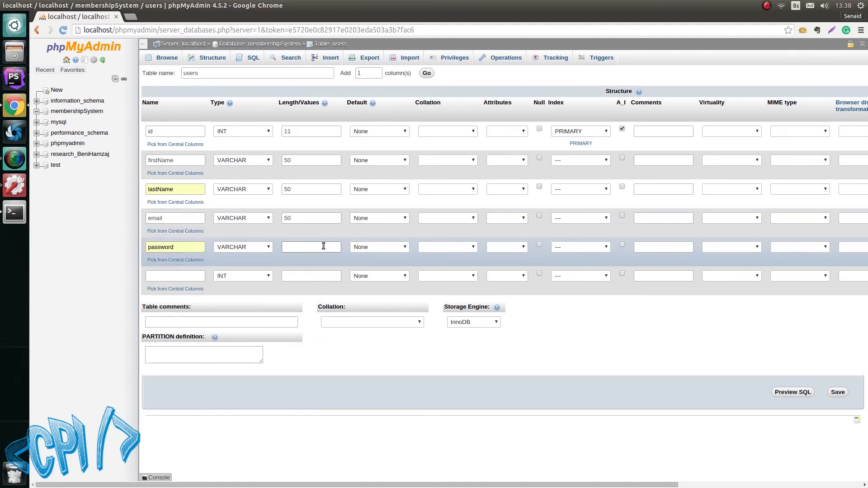
pyautogui.write('100')
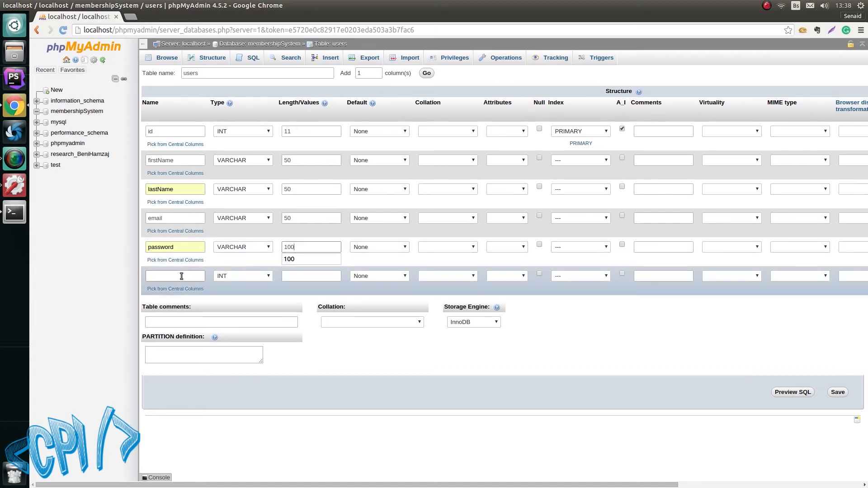
pyautogui.write('to')
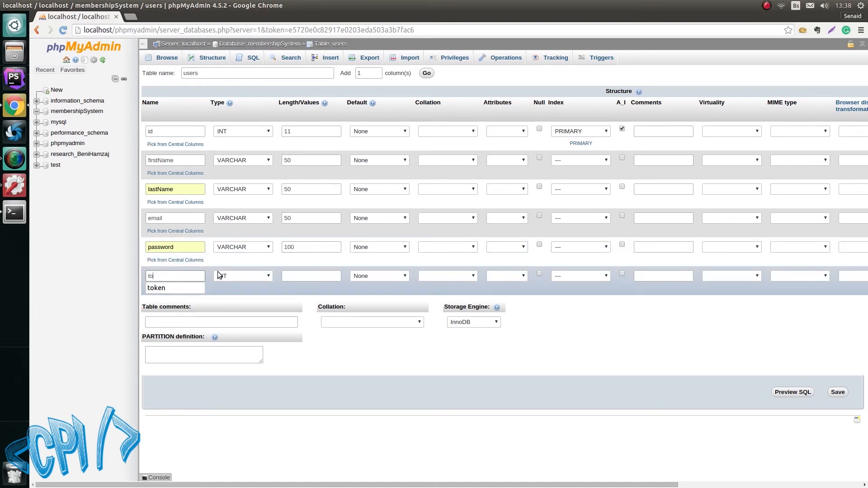
pyautogui.click(242, 275)
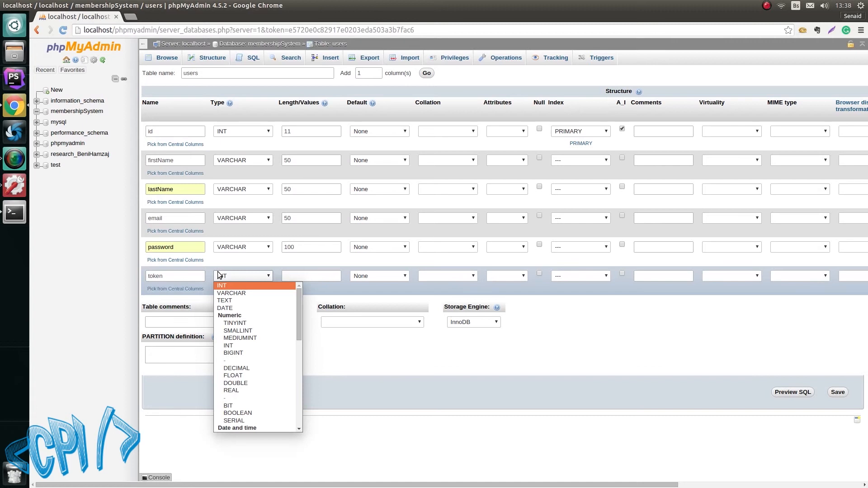
pyautogui.click(230, 293)
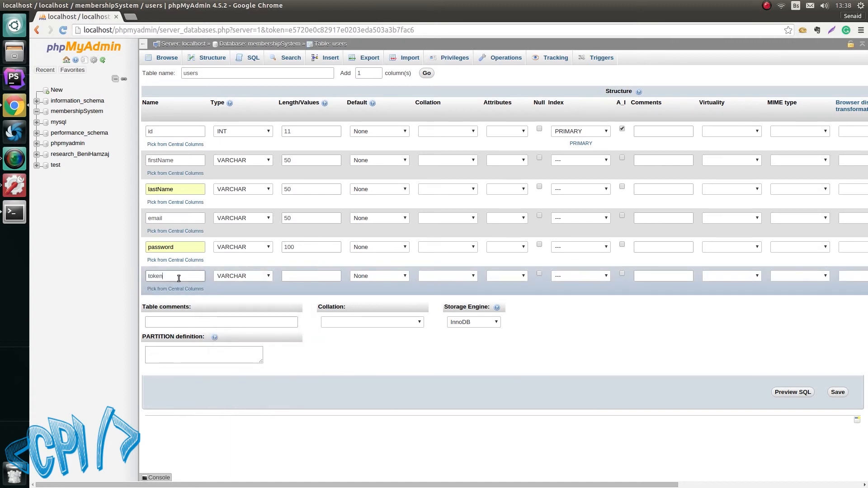
pyautogui.moveTo(232, 293)
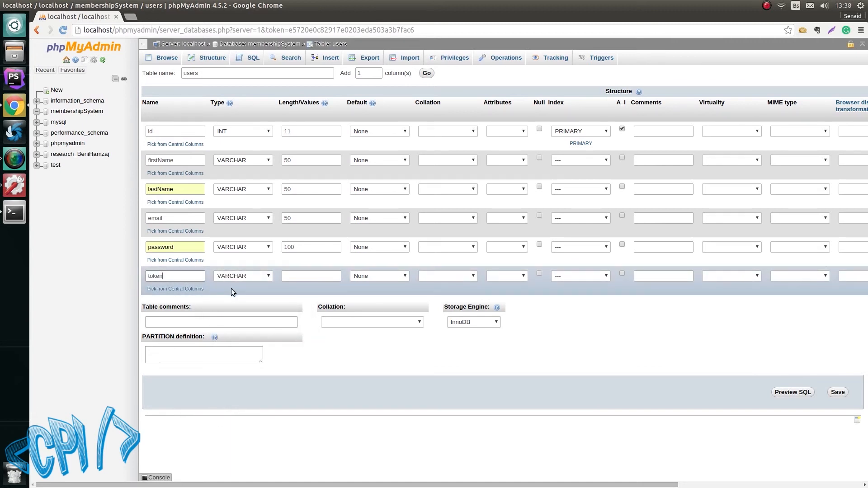
pyautogui.click(307, 275)
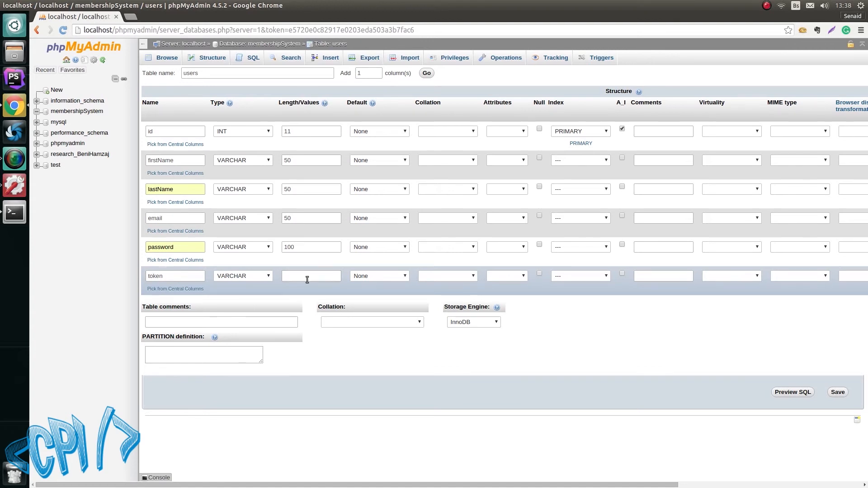
pyautogui.click(311, 276)
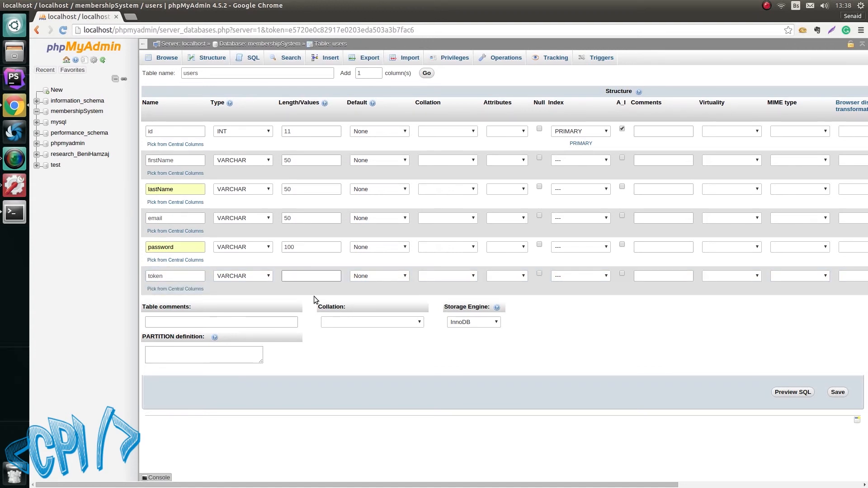
pyautogui.write('10')
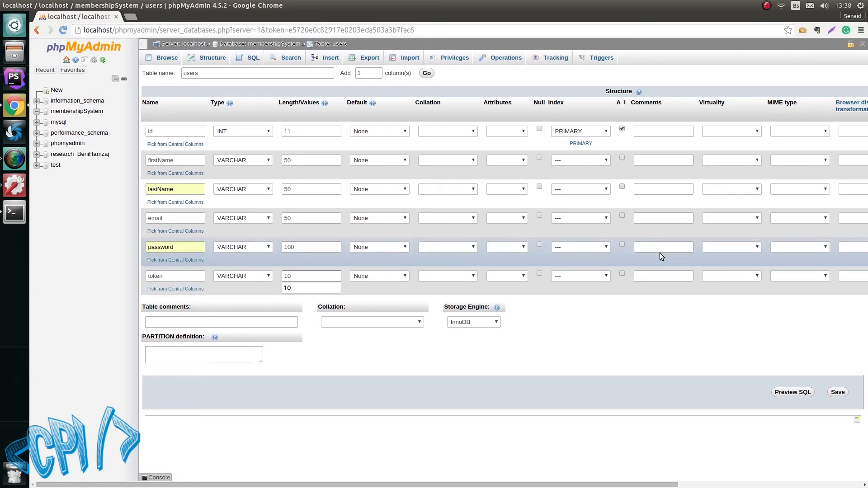
# Step: Save the users table with all six columns
pyautogui.click(836, 391)
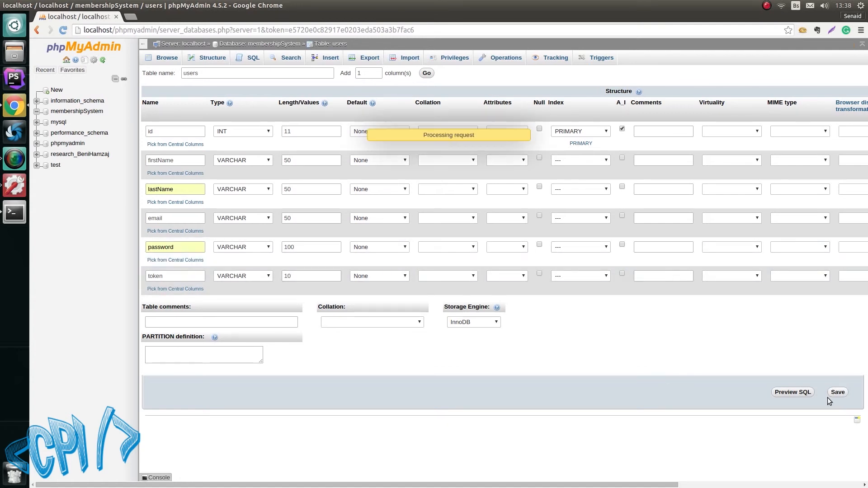
pyautogui.click(837, 391)
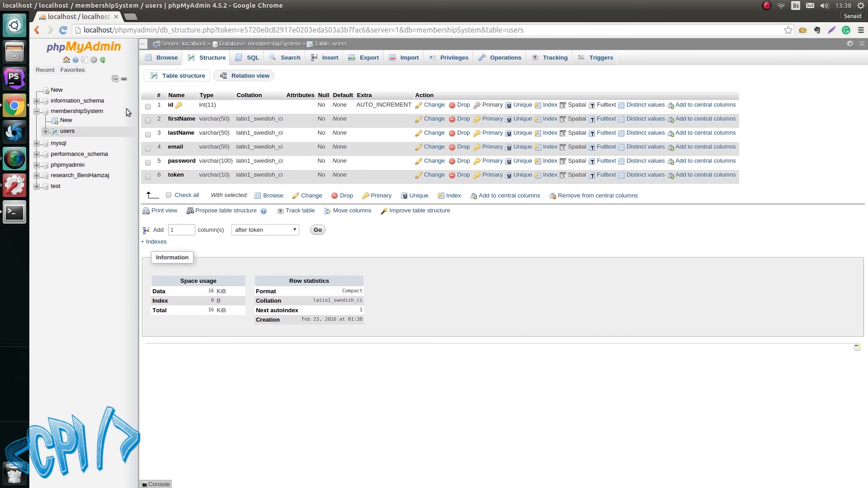
pyautogui.moveTo(642, 271)
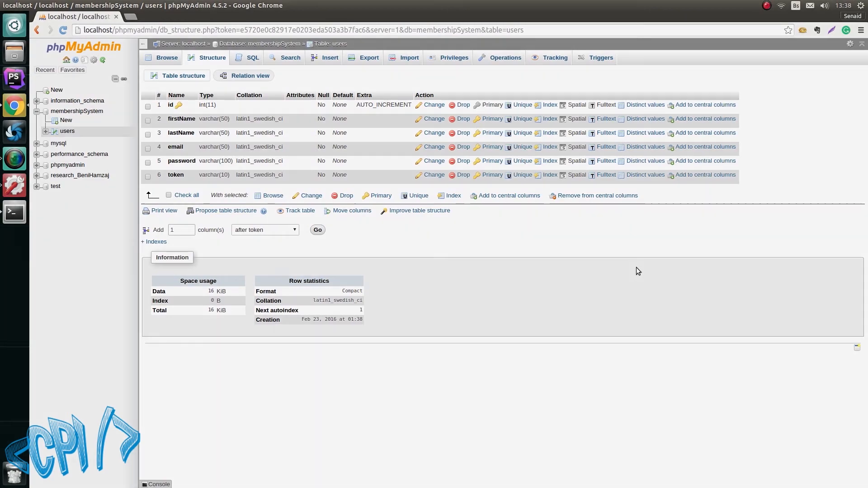
# Step: Launch PhpStorm from the launcher to reach its welcome screen
pyautogui.click(10, 78)
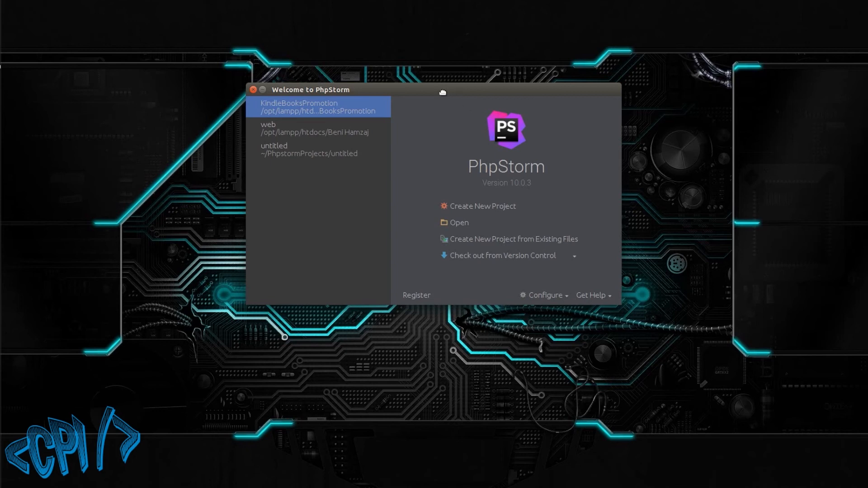
# Step: Start a new project and browse its location to the htdocs folder under /opt/lampp
pyautogui.moveTo(442, 92); pyautogui.dragTo(426, 117)
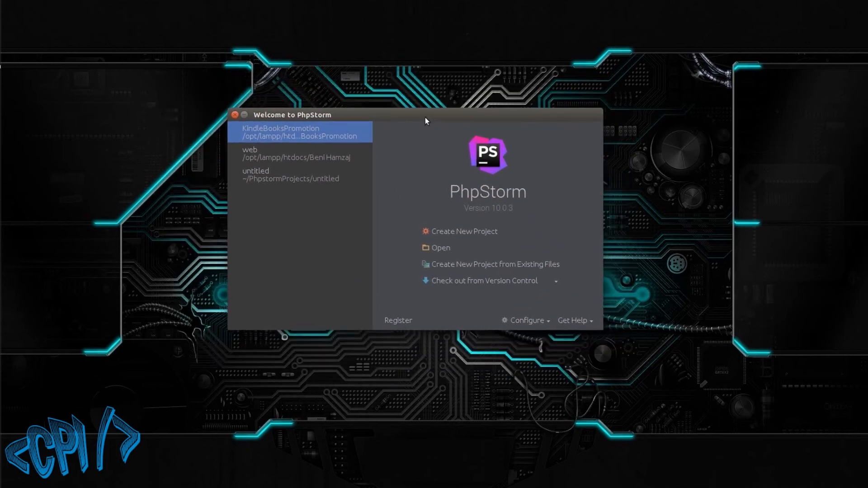
pyautogui.moveTo(457, 231)
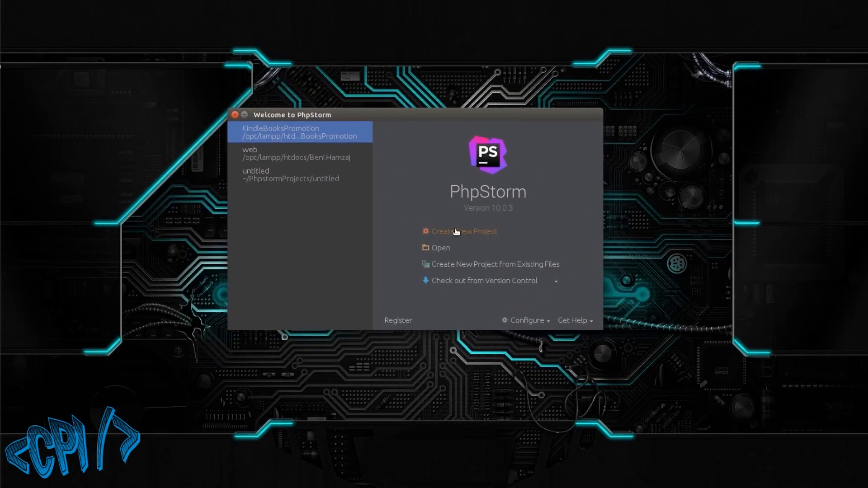
pyautogui.click(464, 231)
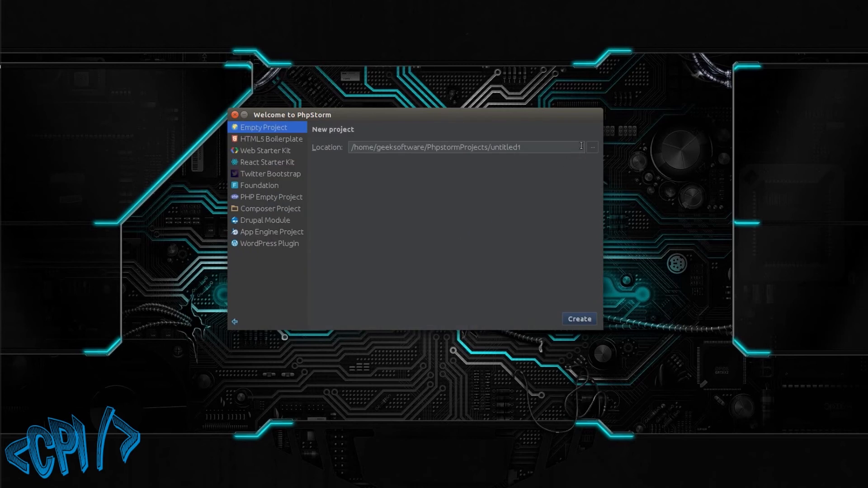
pyautogui.click(593, 146)
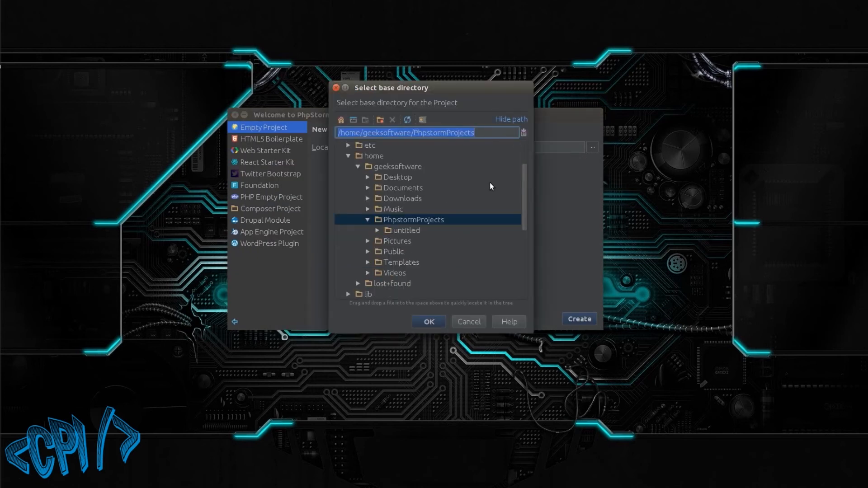
pyautogui.click(373, 155)
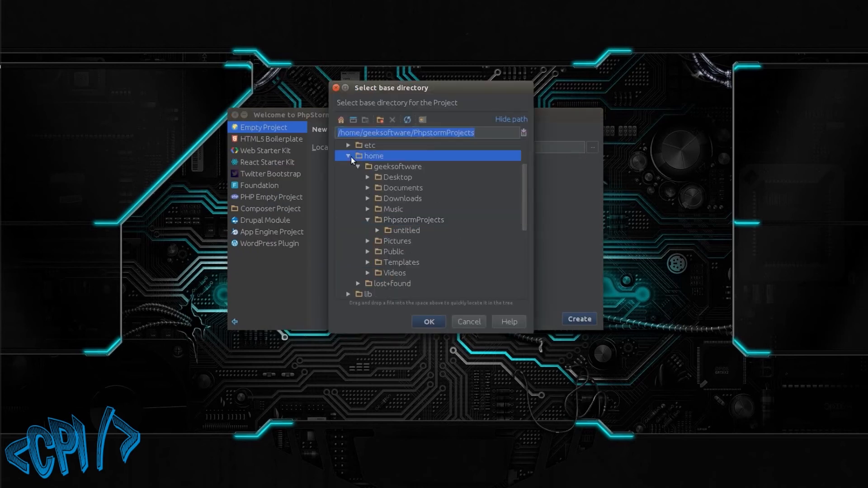
pyautogui.click(349, 156)
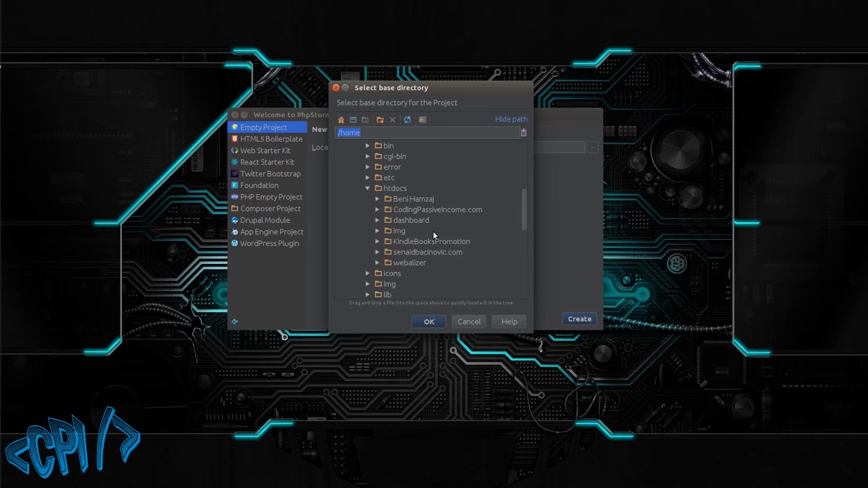
pyautogui.click(380, 119)
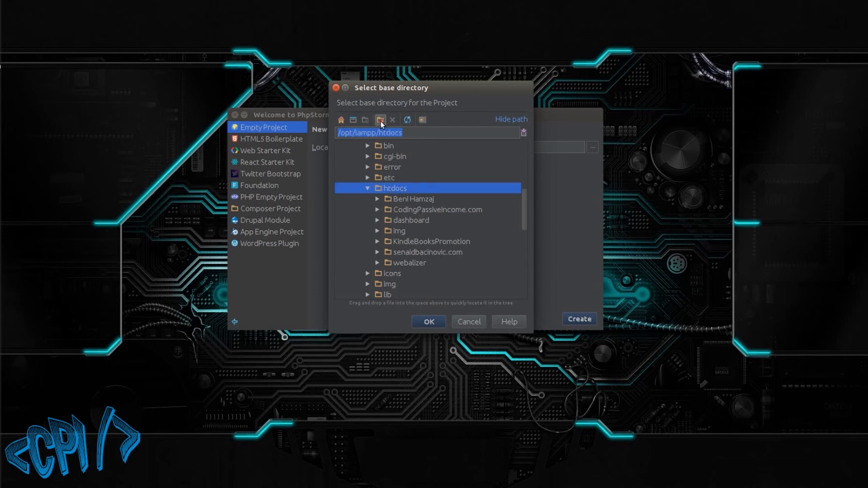
# Step: Create a MembershipSystem folder there and create the empty project in it
pyautogui.click(379, 120)
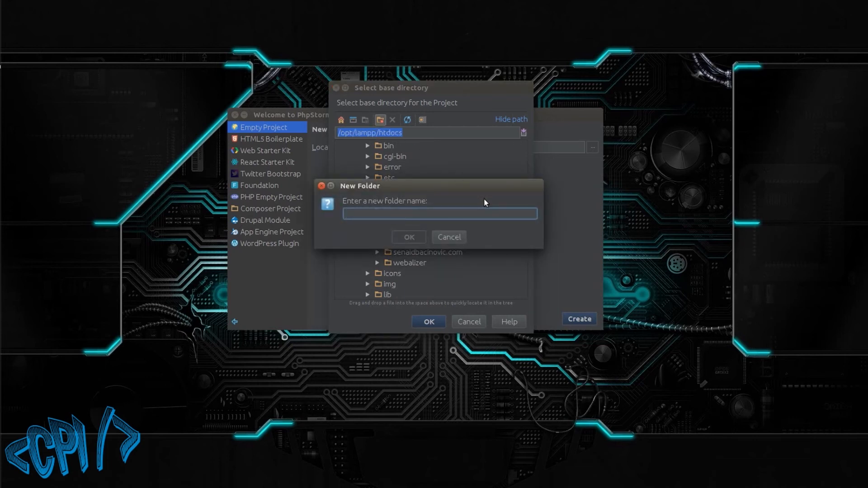
pyautogui.write('Membership')
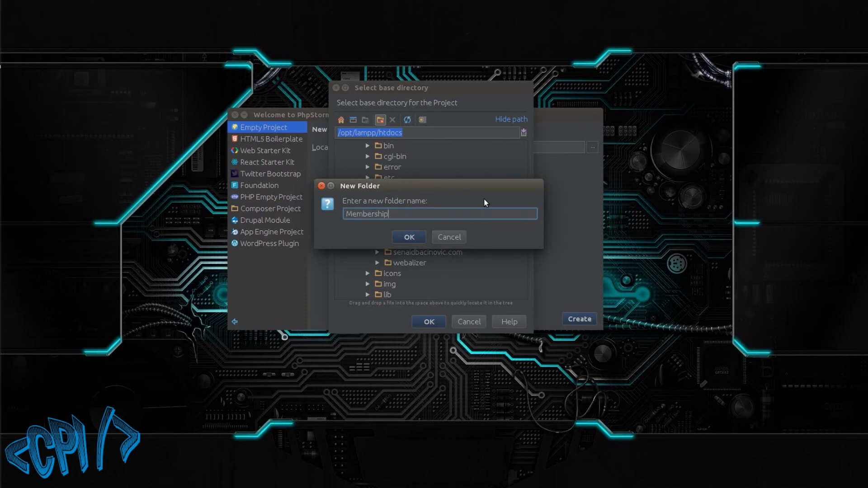
pyautogui.write('System')
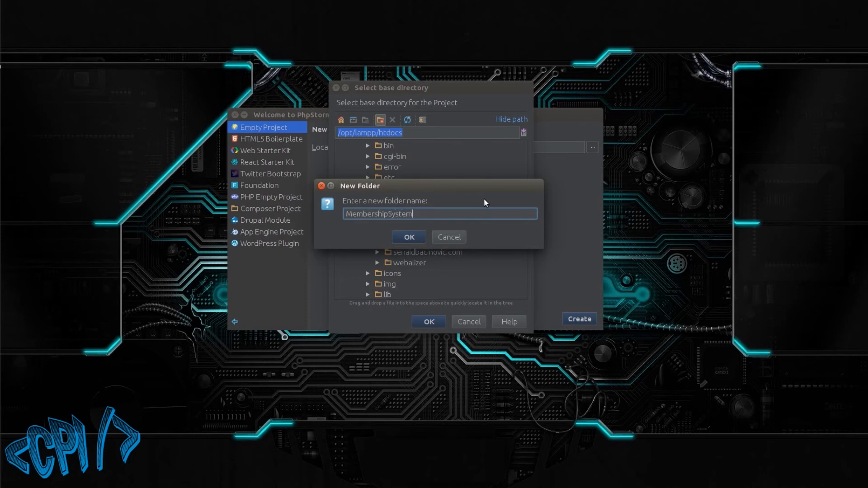
pyautogui.moveTo(419, 238)
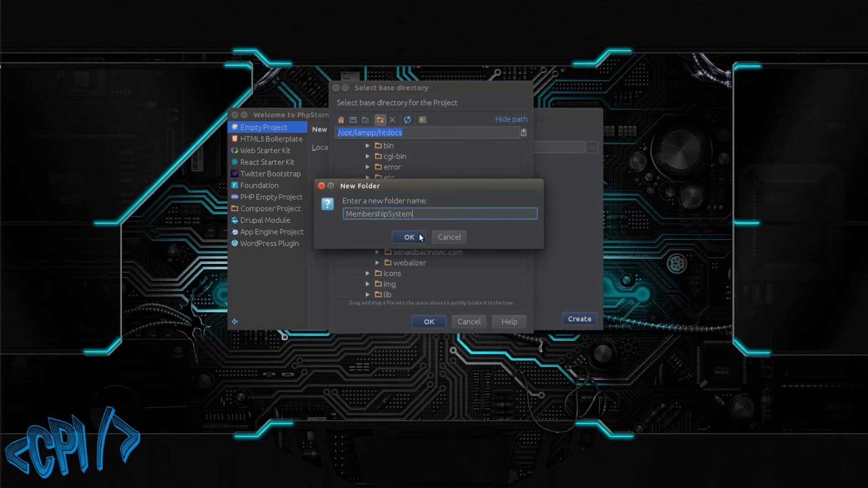
pyautogui.click(408, 237)
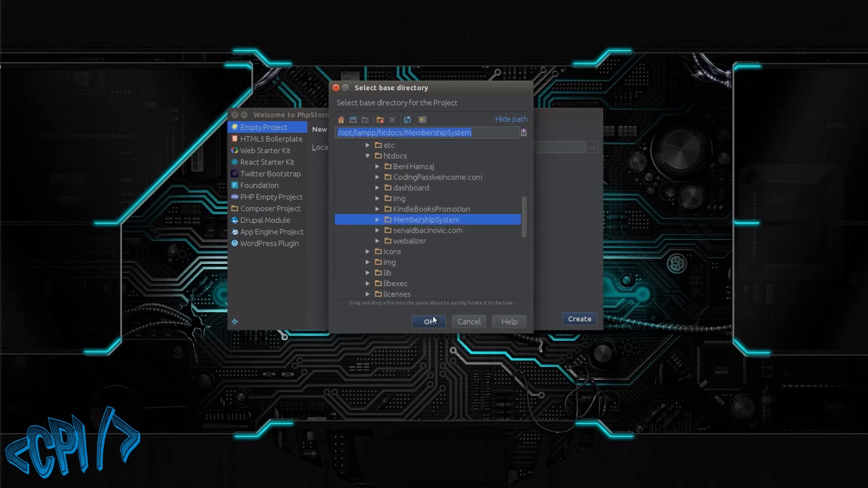
pyautogui.click(426, 322)
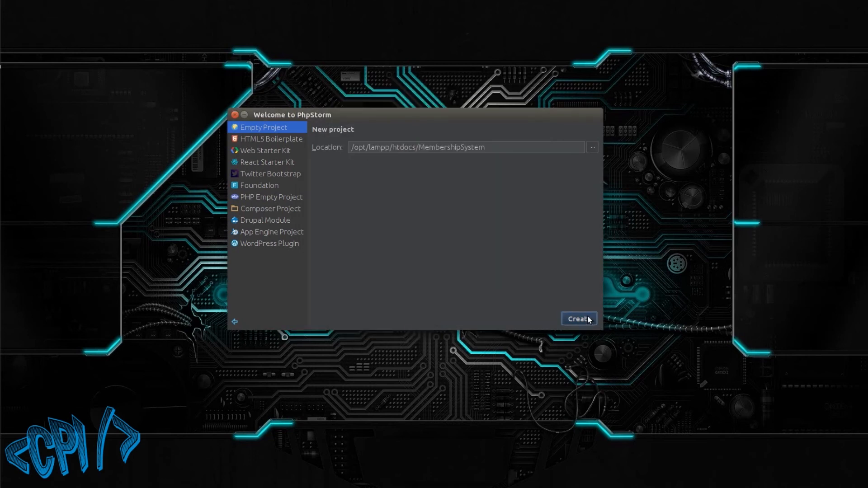
pyautogui.click(576, 319)
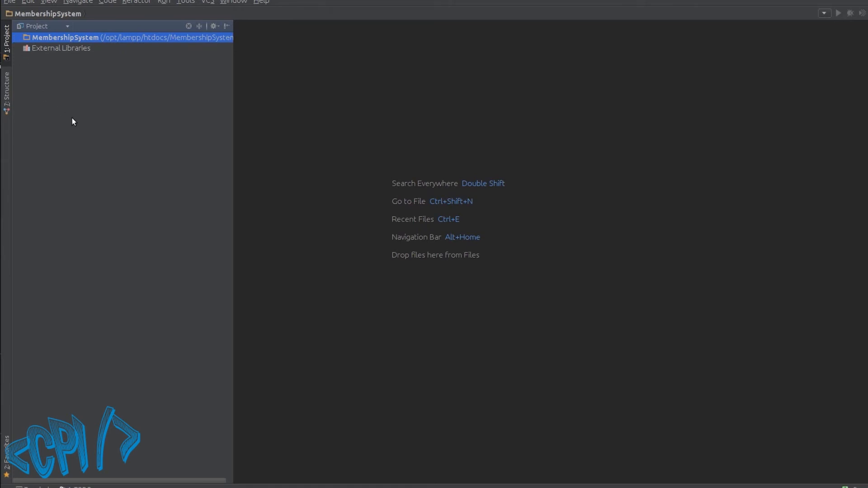
pyautogui.moveTo(42, 36)
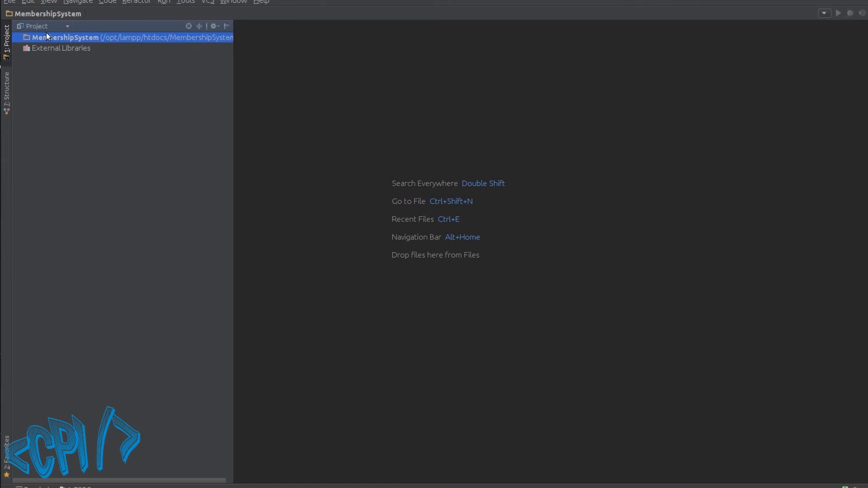
pyautogui.moveTo(68, 38)
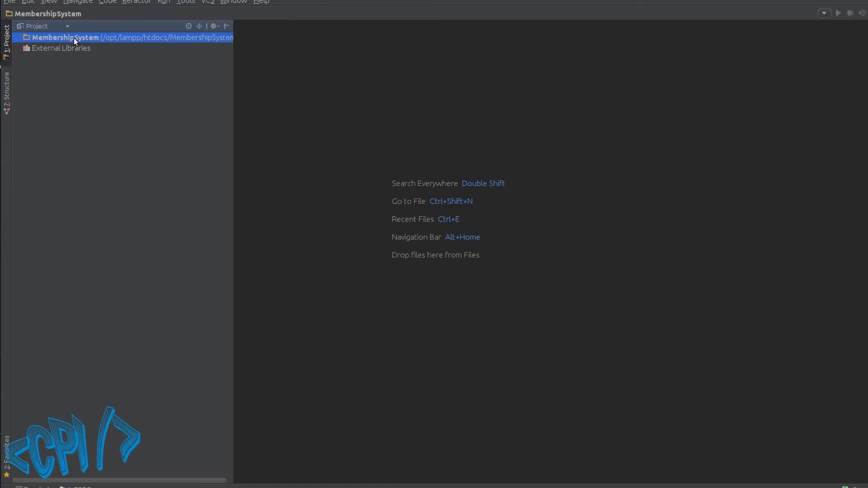
# Step: Add an images directory to the MembershipSystem project root
pyautogui.rightClick(74, 38)
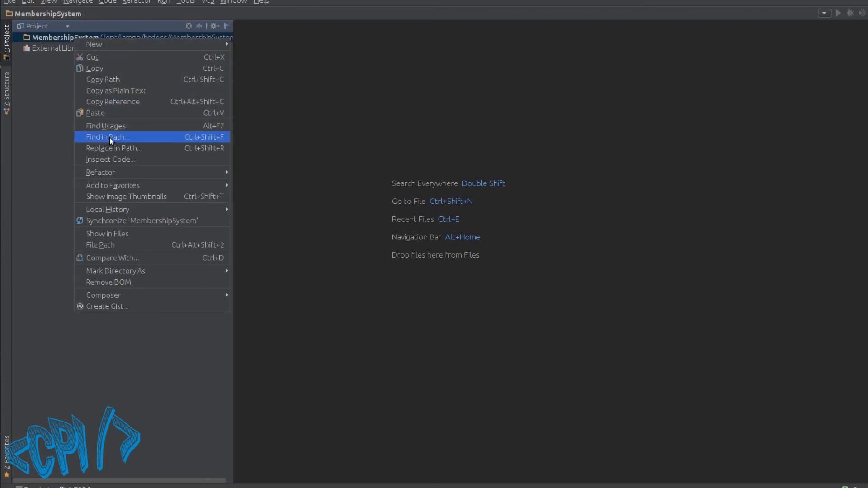
pyautogui.moveTo(150, 140)
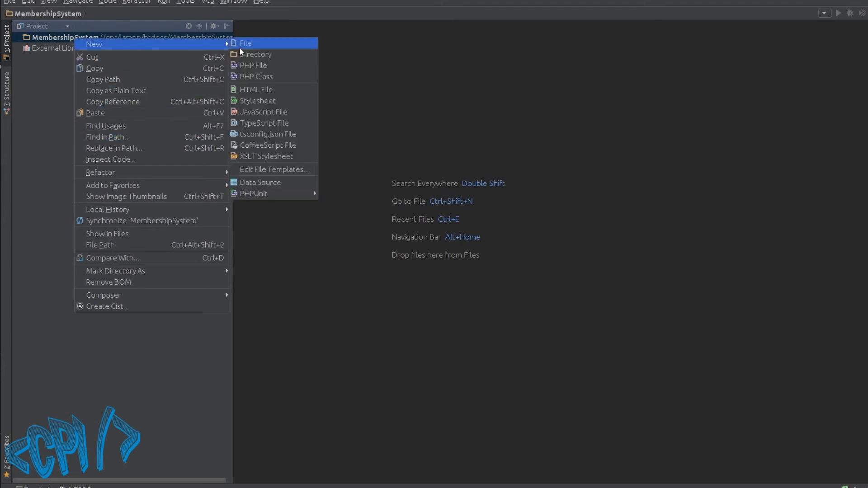
pyautogui.click(257, 54)
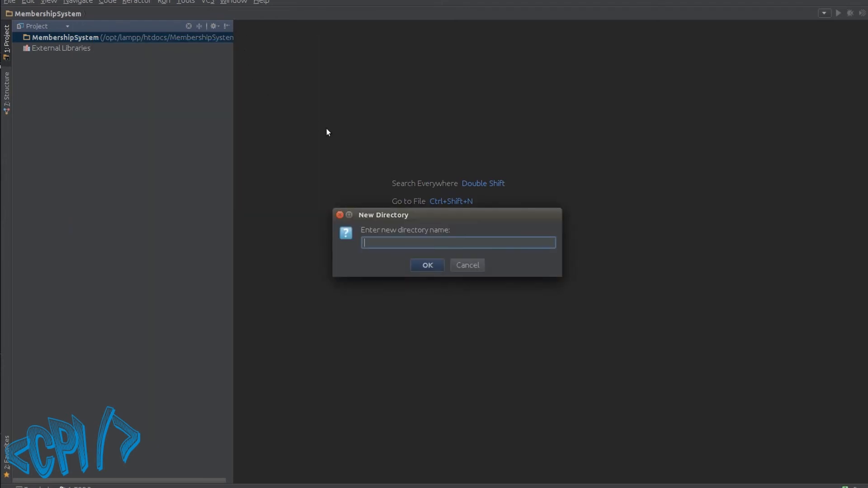
pyautogui.write('img')
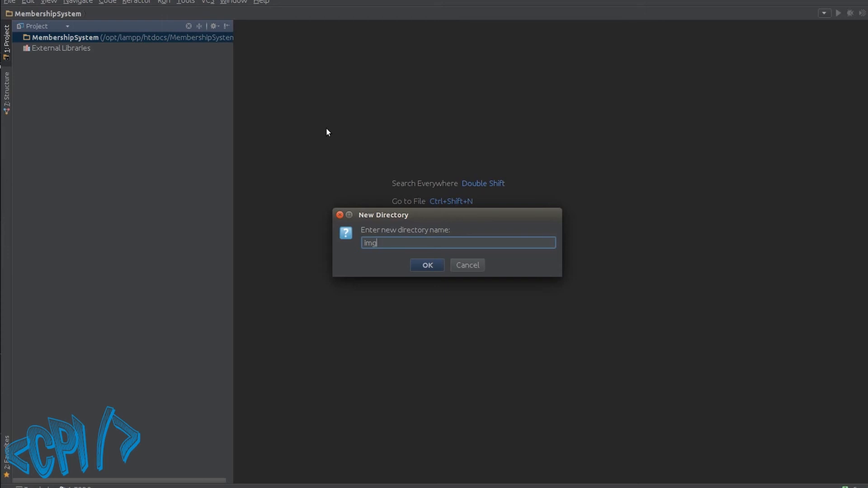
pyautogui.click(426, 265)
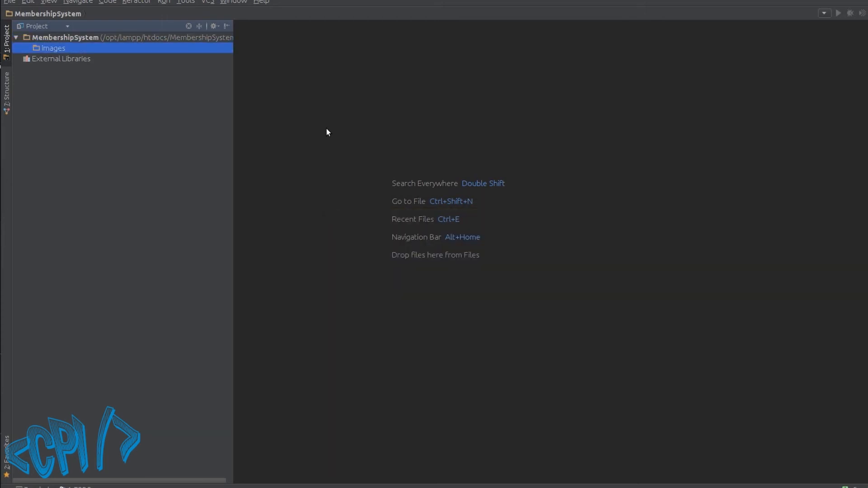
# Step: Add js and members directories to the project root as well
pyautogui.rightClick(63, 37)
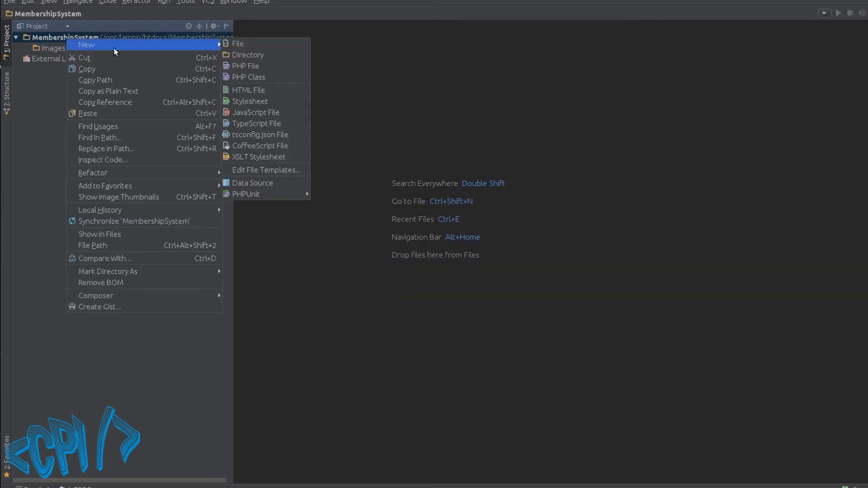
pyautogui.click(247, 54)
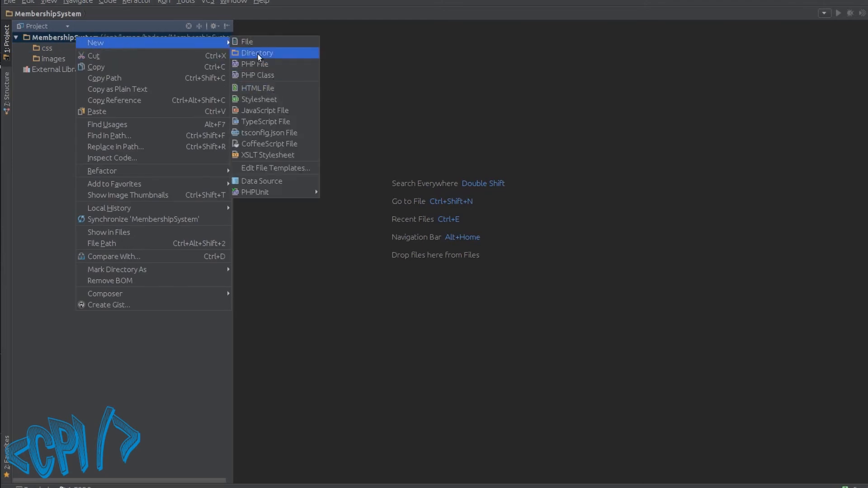
pyautogui.click(257, 53)
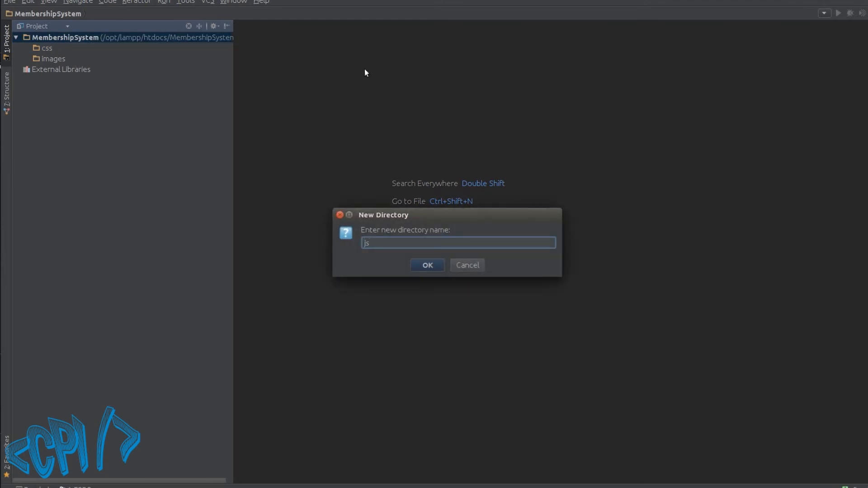
pyautogui.moveTo(461, 287)
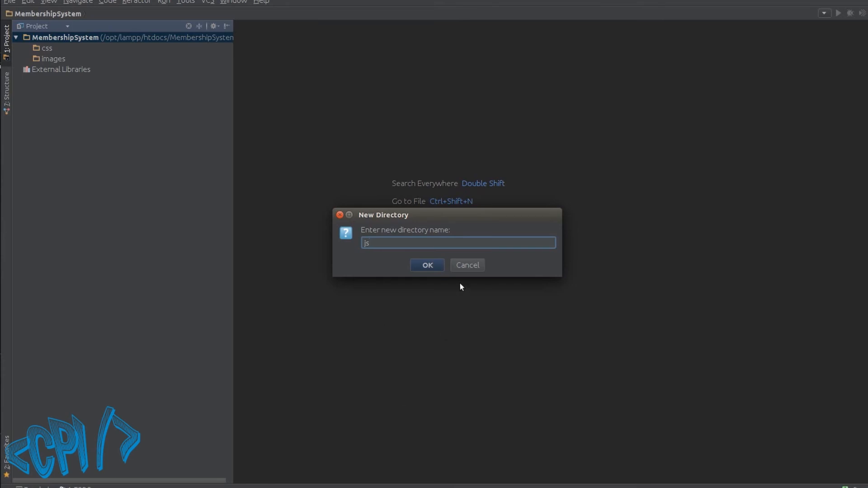
pyautogui.click(427, 264)
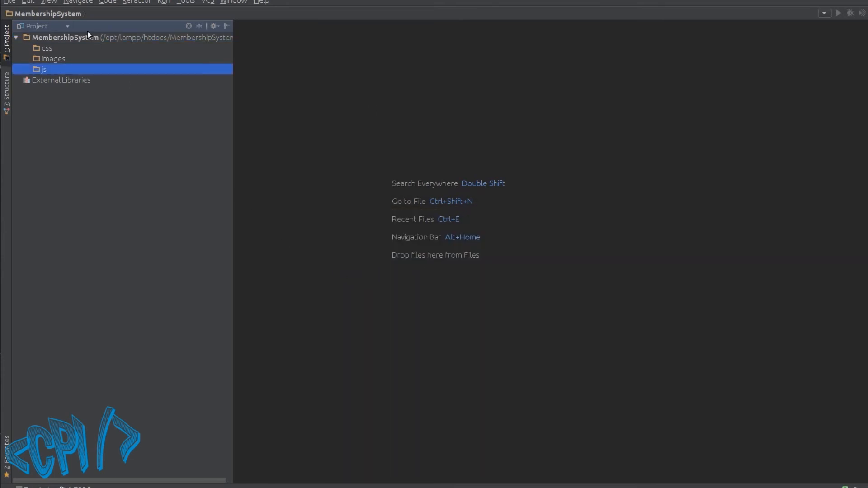
pyautogui.rightClick(63, 38)
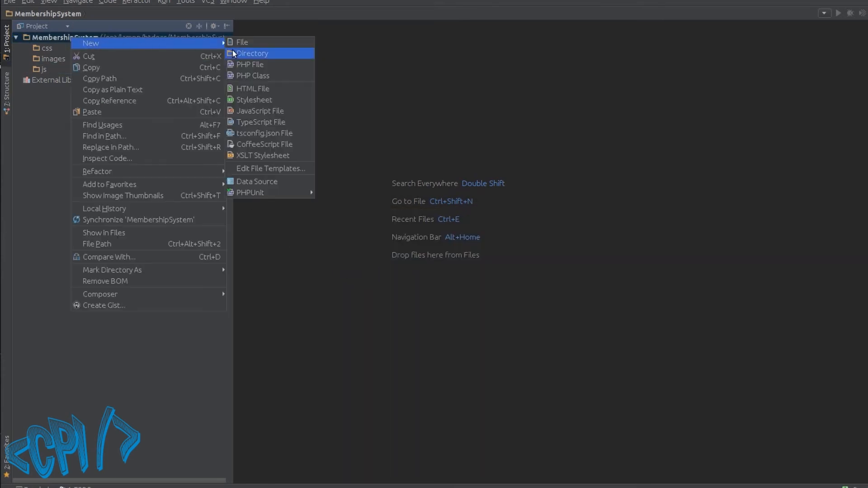
pyautogui.click(252, 52)
pyautogui.write('members')
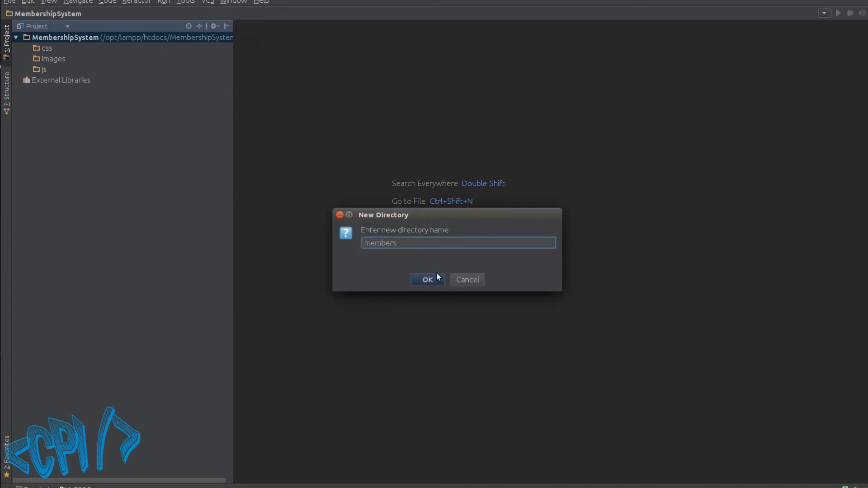
pyautogui.click(427, 279)
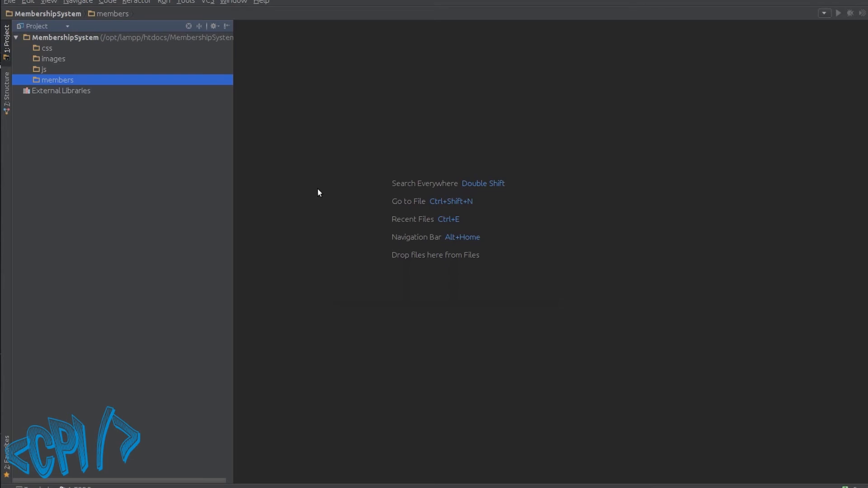
pyautogui.moveTo(119, 109)
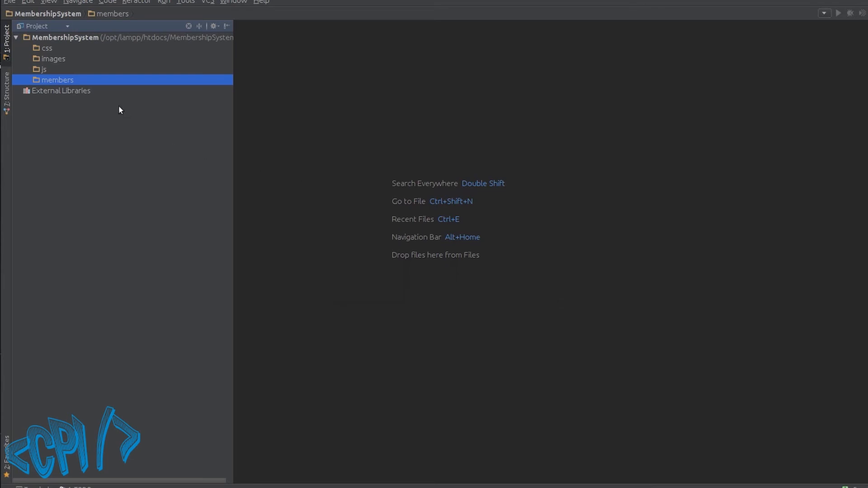
# Step: Create index.php as a new PHP file at the MembershipSystem project root
pyautogui.rightClick(65, 37)
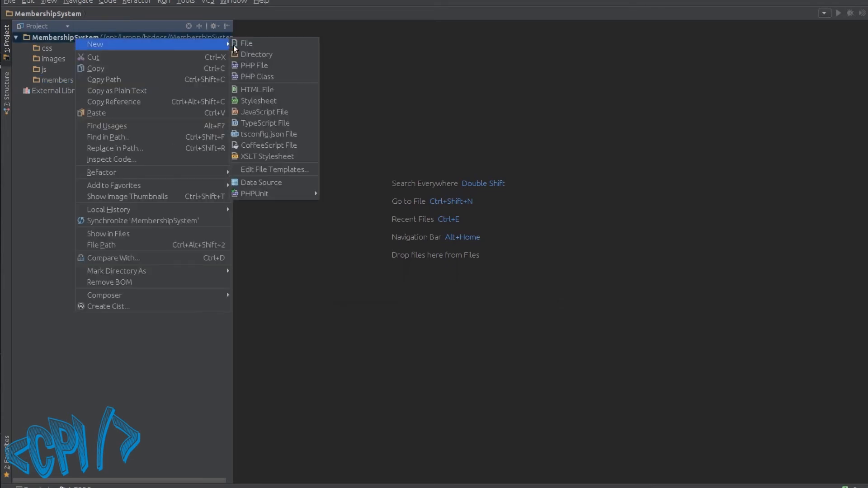
pyautogui.click(257, 65)
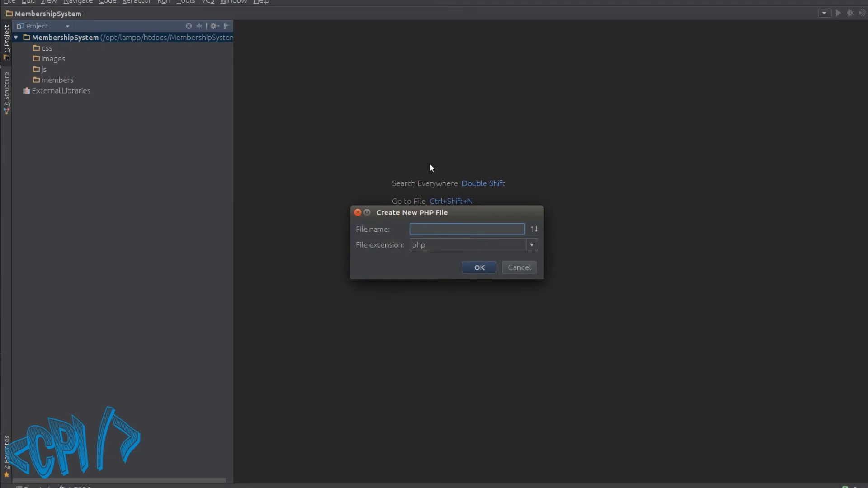
pyautogui.write('index')
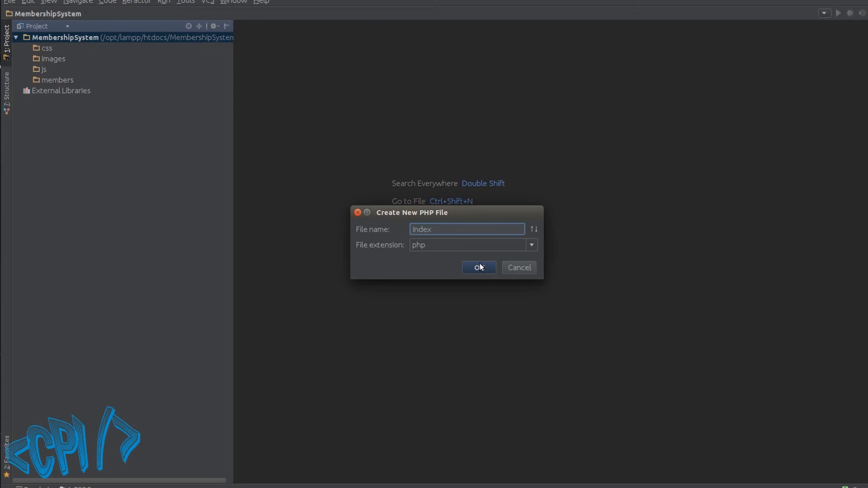
pyautogui.click(478, 268)
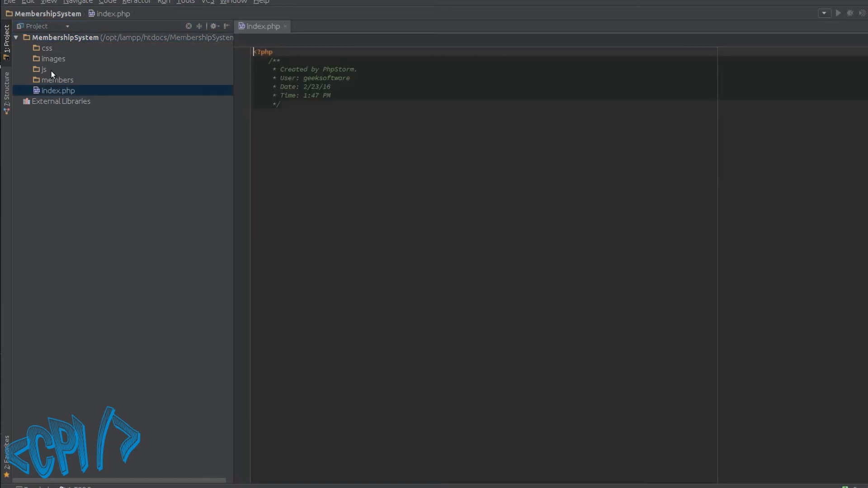
# Step: Create login.php and forgotPassword.php inside the members folder
pyautogui.rightClick(53, 79)
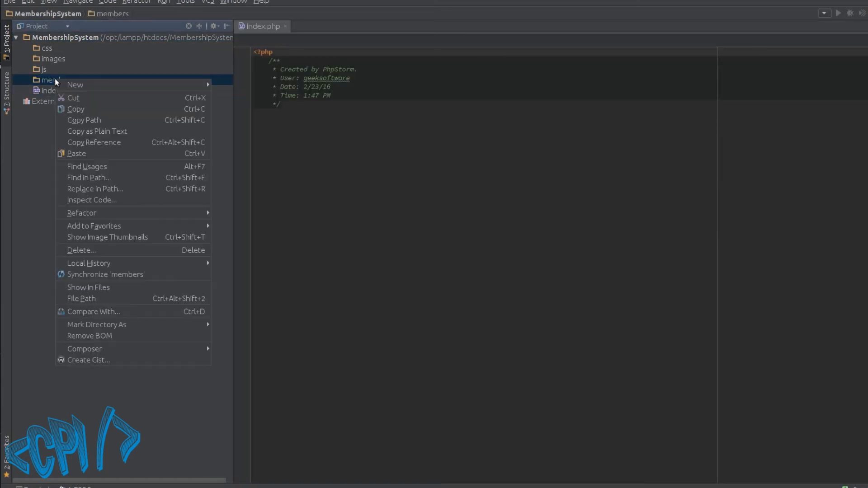
pyautogui.click(75, 85)
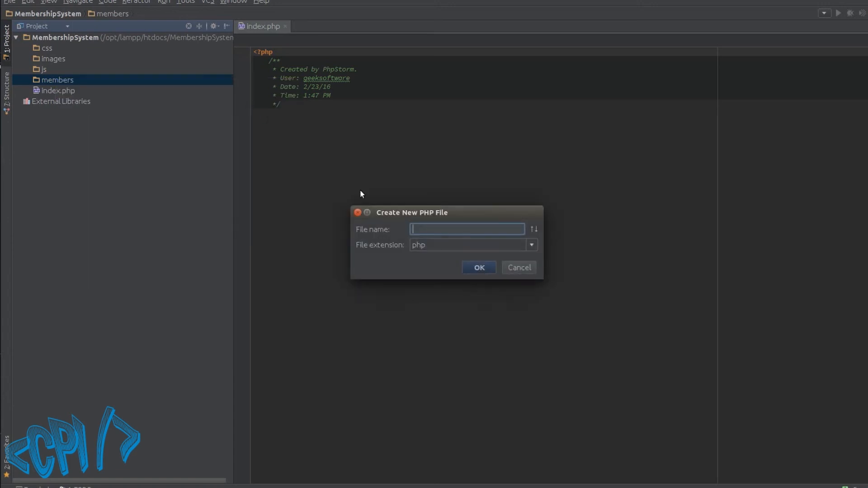
pyautogui.moveTo(441, 241)
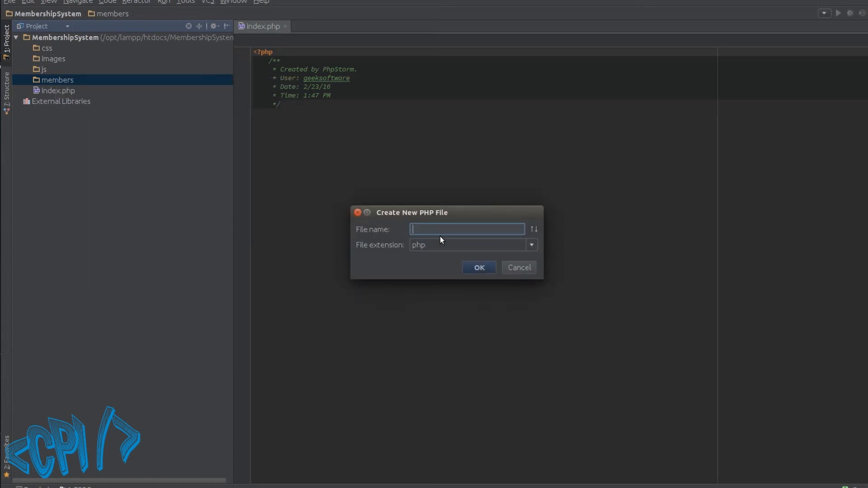
pyautogui.write('login')
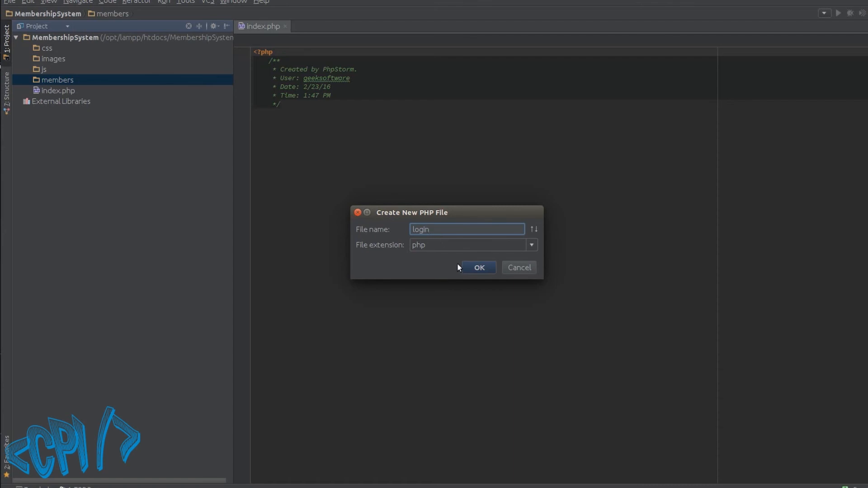
pyautogui.click(479, 268)
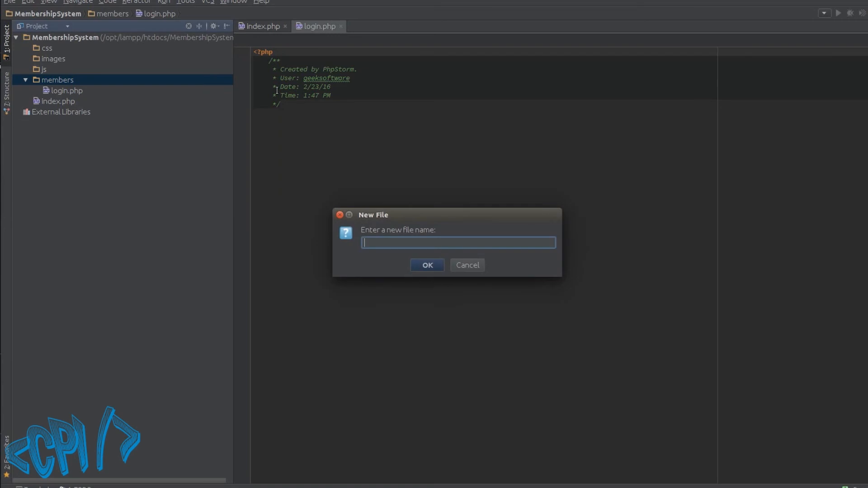
pyautogui.moveTo(329, 158)
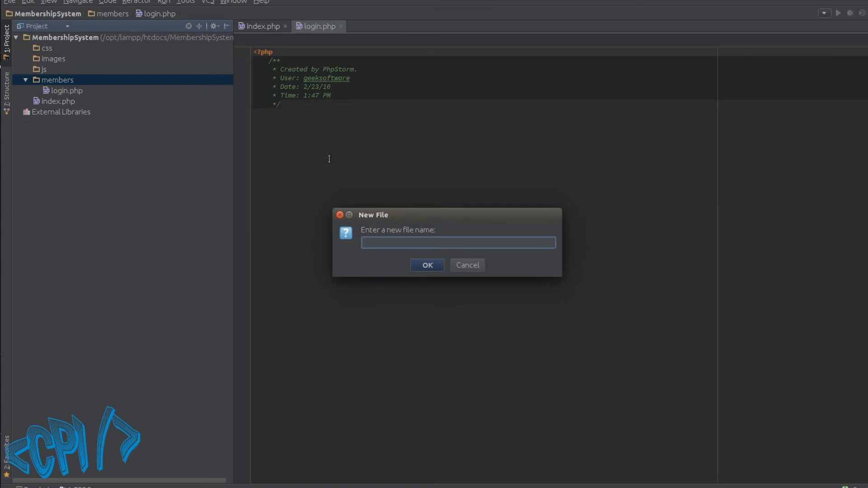
pyautogui.write('forgotPassword.php')
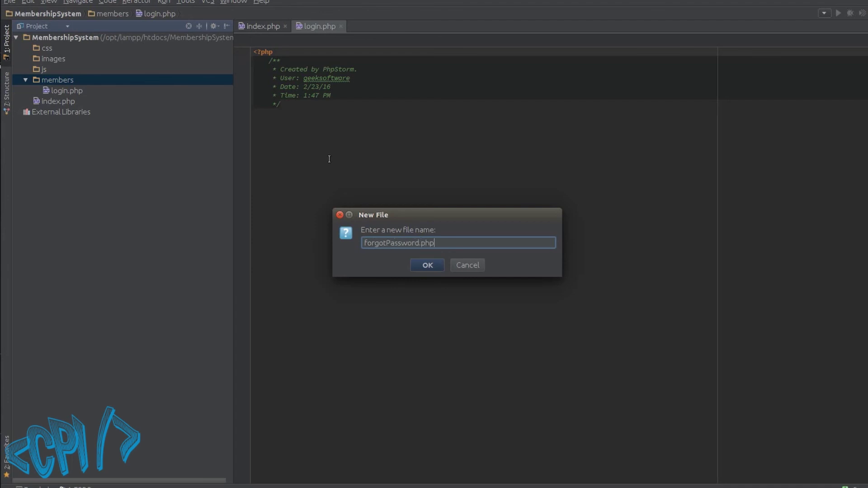
pyautogui.click(426, 265)
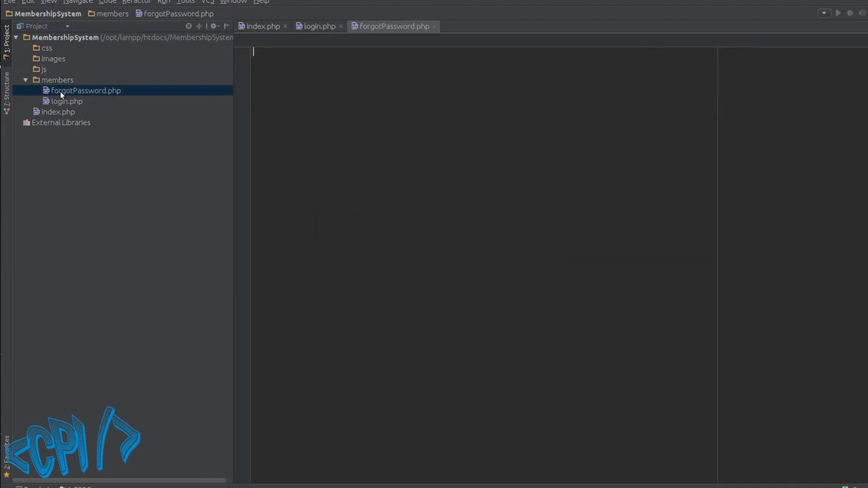
# Step: Create a second index.php inside the members folder
pyautogui.rightClick(58, 79)
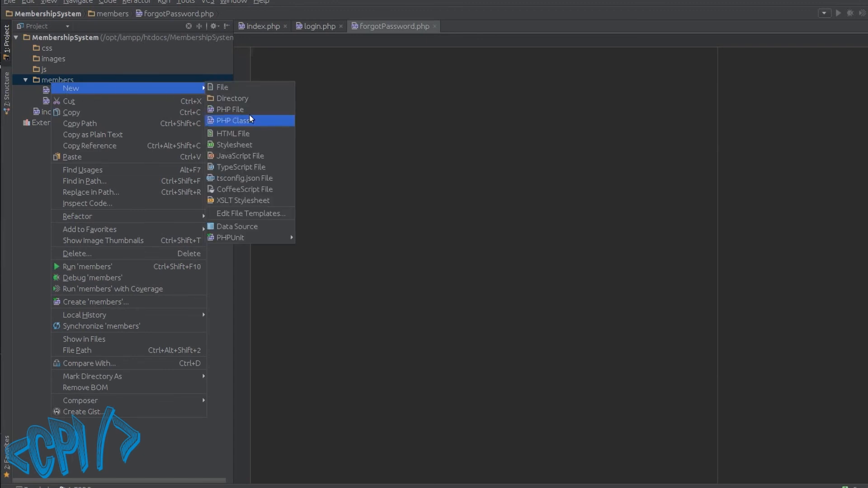
pyautogui.click(230, 109)
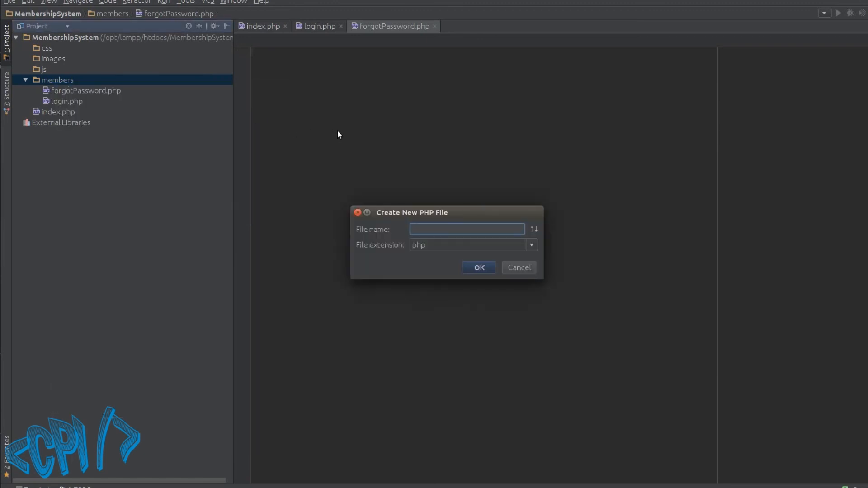
pyautogui.write('index')
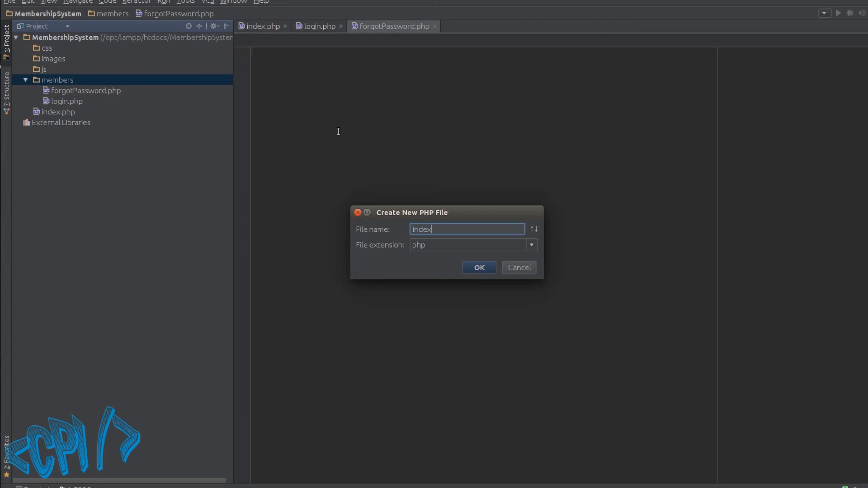
pyautogui.moveTo(152, 107)
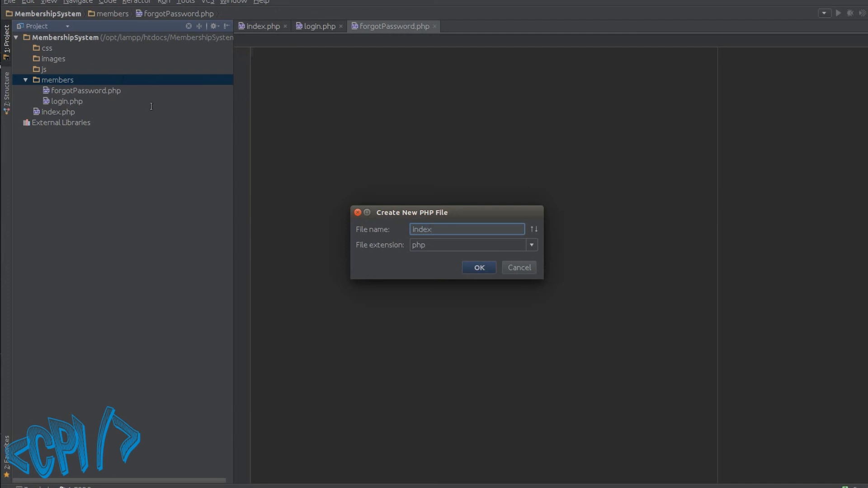
pyautogui.click(479, 268)
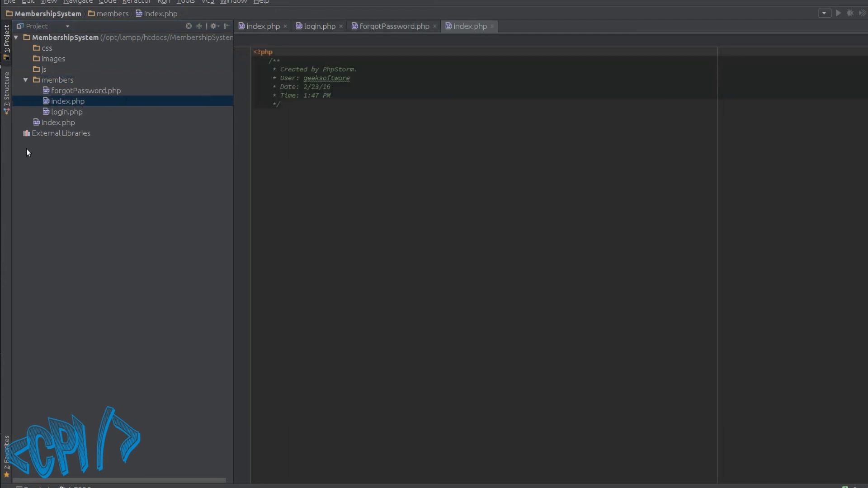
pyautogui.moveTo(197, 82)
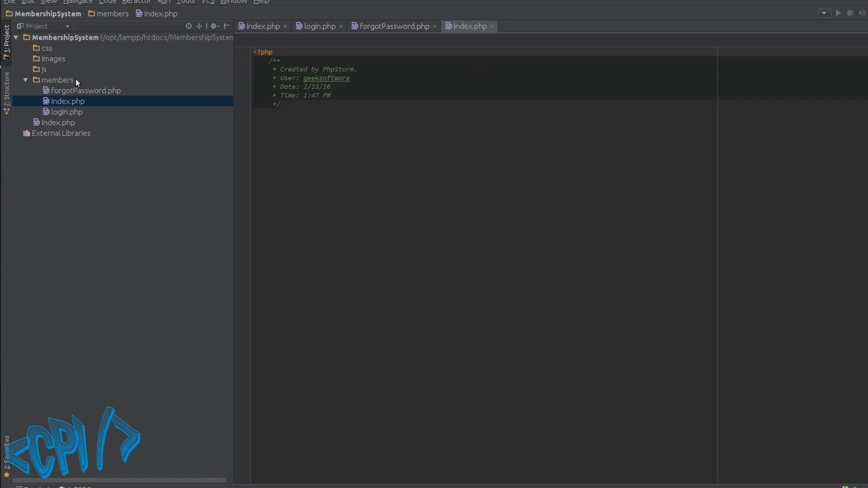
# Step: Create logincheck.php as a new PHP file inside the members folder
pyautogui.rightClick(58, 80)
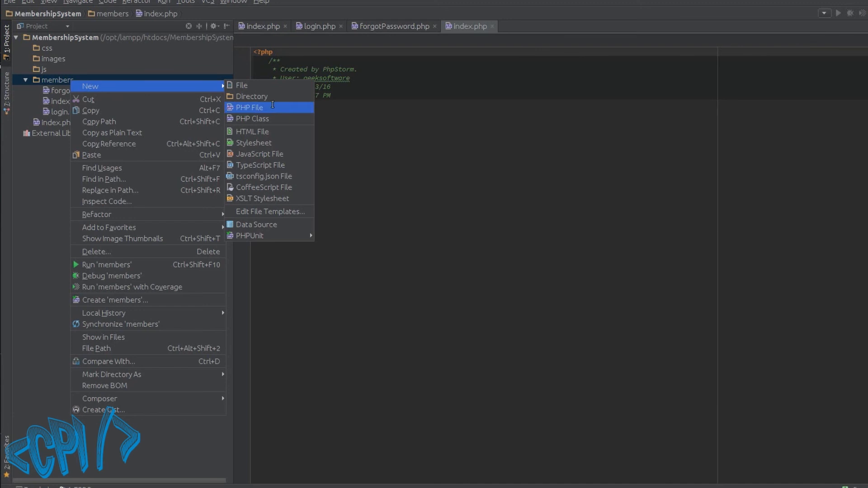
pyautogui.click(249, 106)
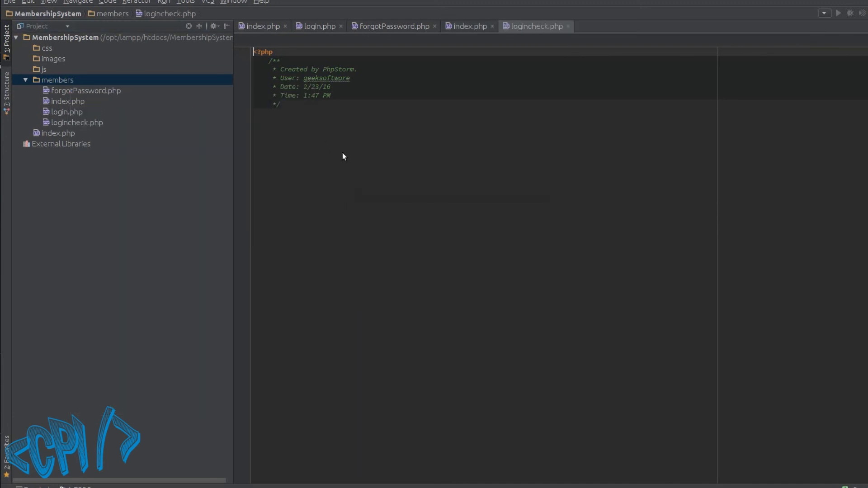
pyautogui.click(75, 122)
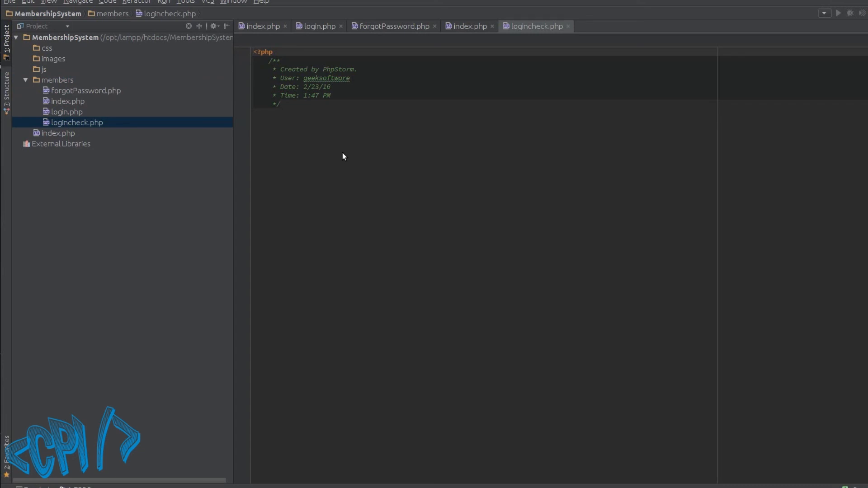
pyautogui.moveTo(448, 43)
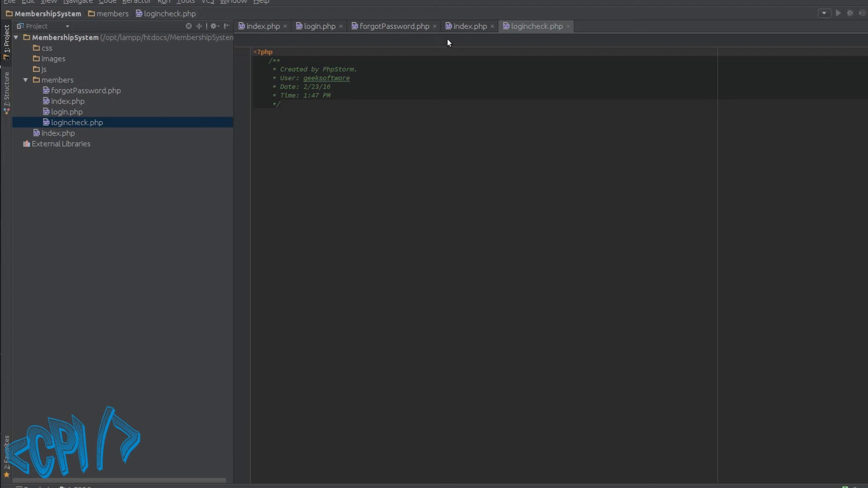
pyautogui.moveTo(411, 51)
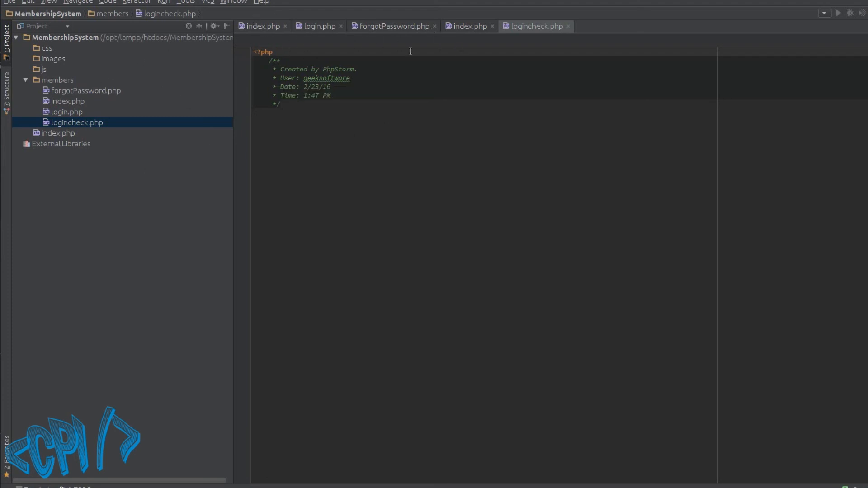